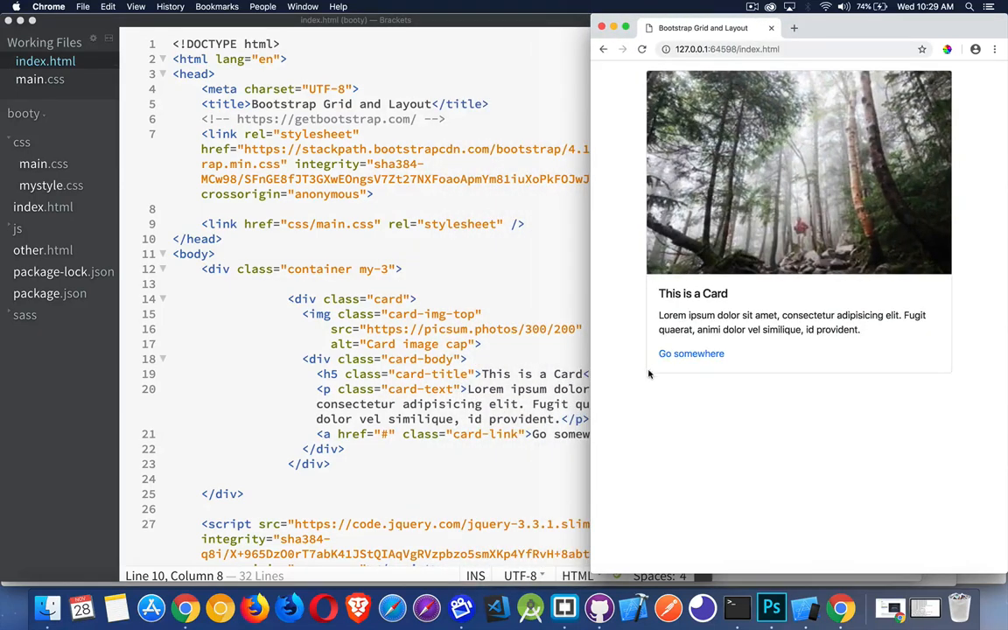
mouse_move(906, 377)
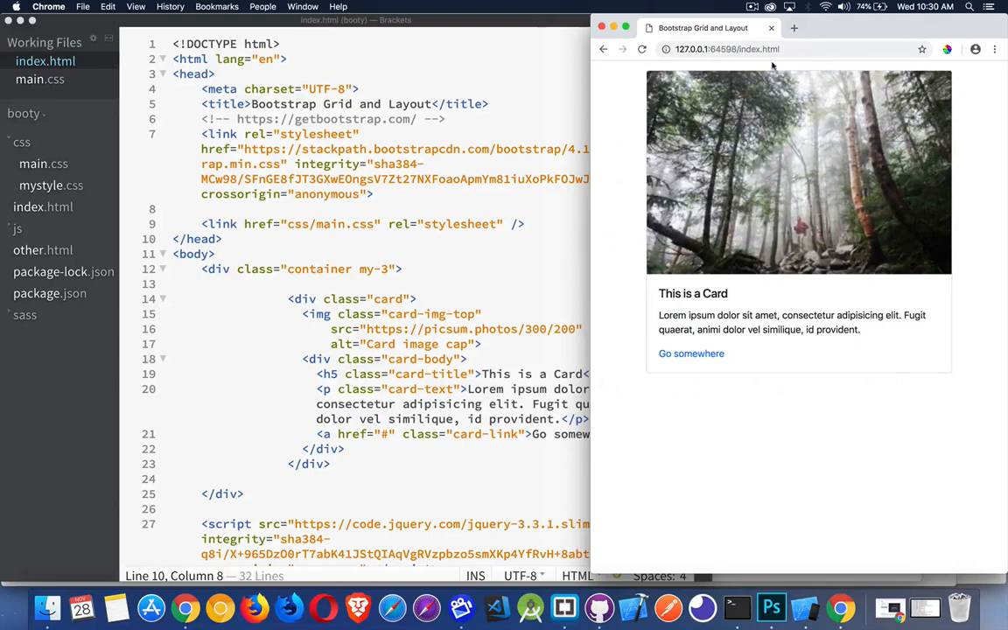
mouse_move(817, 120)
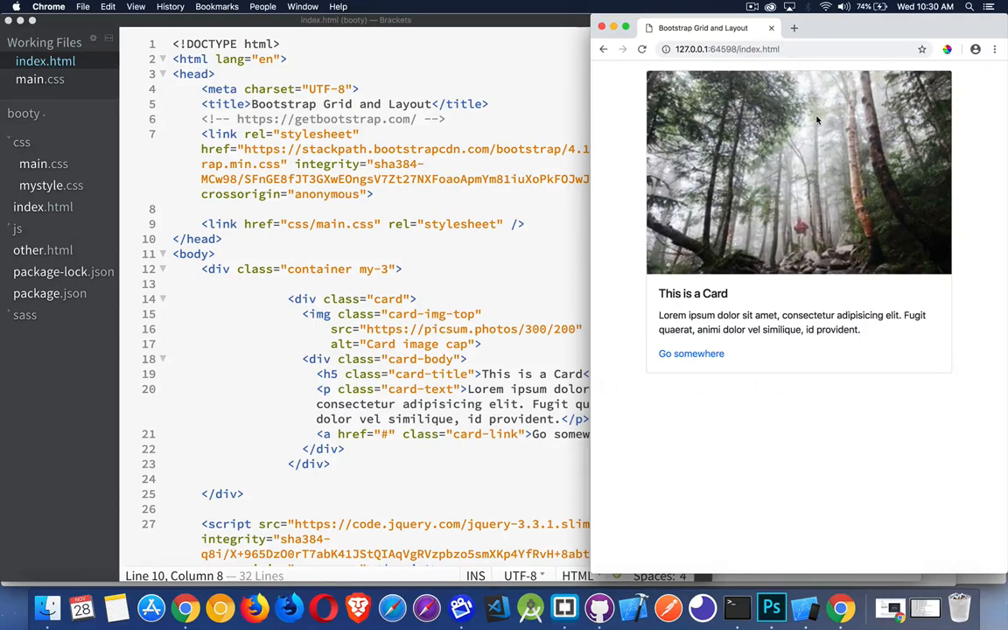
mouse_move(729, 310)
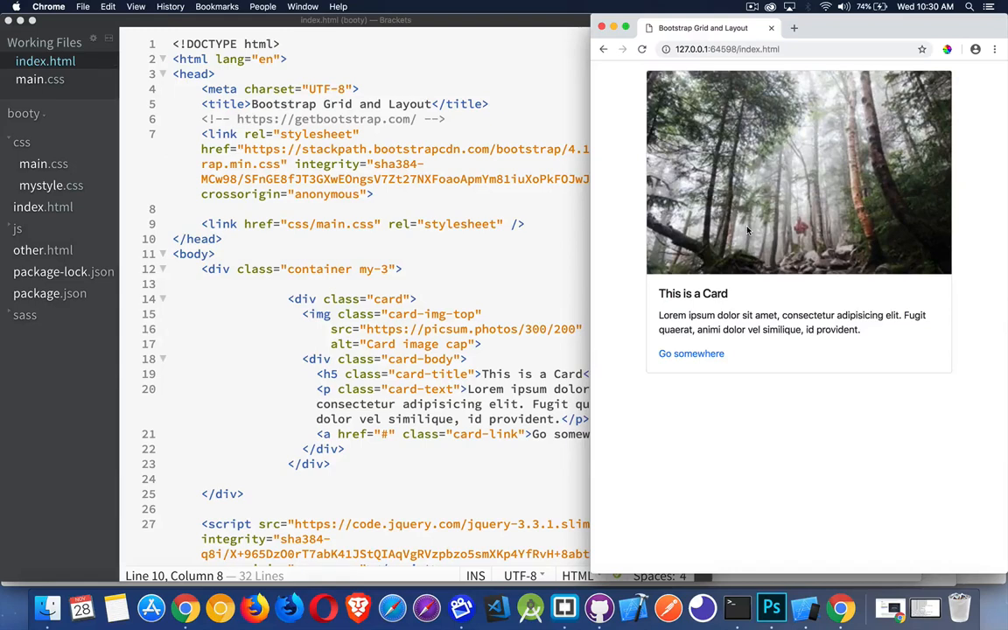
mouse_move(671, 370)
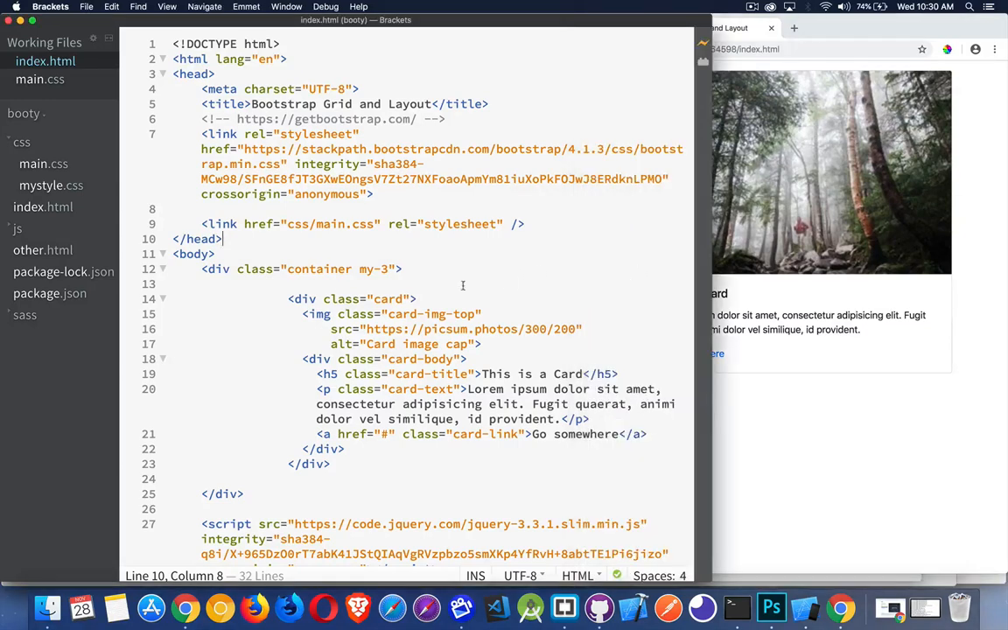
Step: Change the card image class from card-img-top to card-img-bottom
double_click(302, 298)
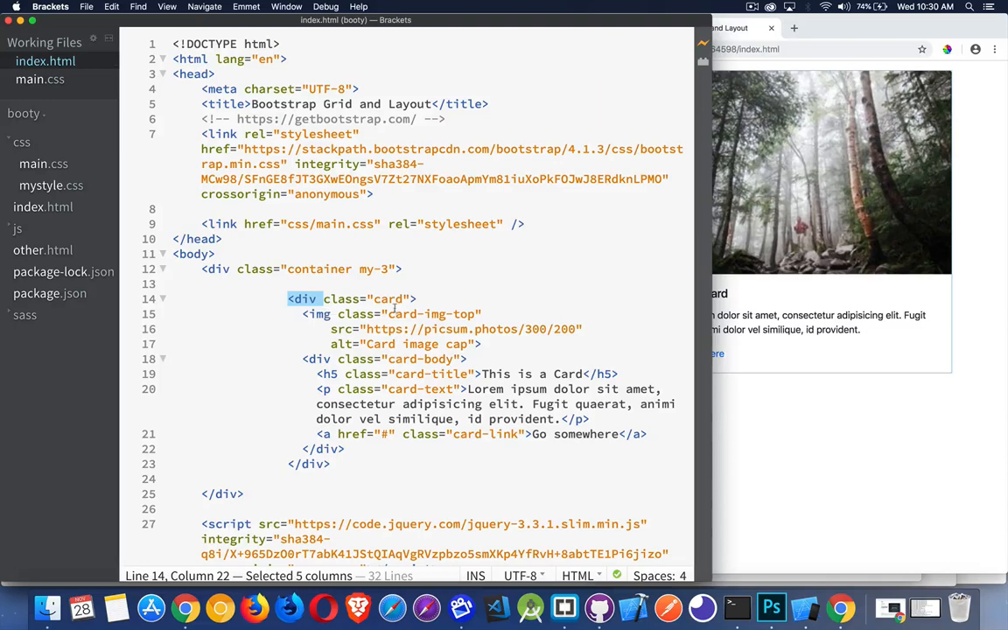
double_click(430, 314)
type("b")
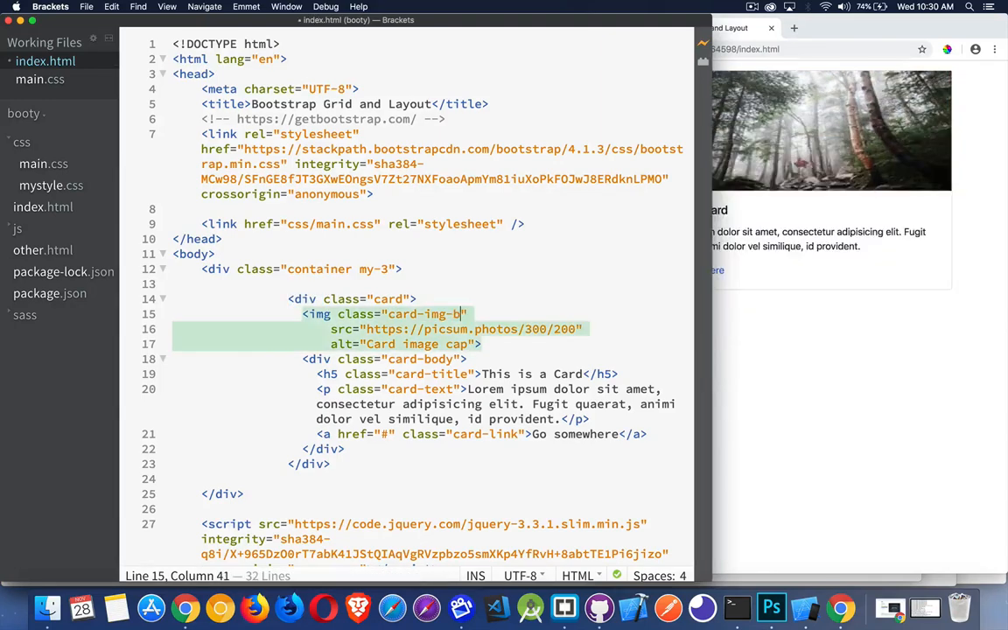
type("ottom")
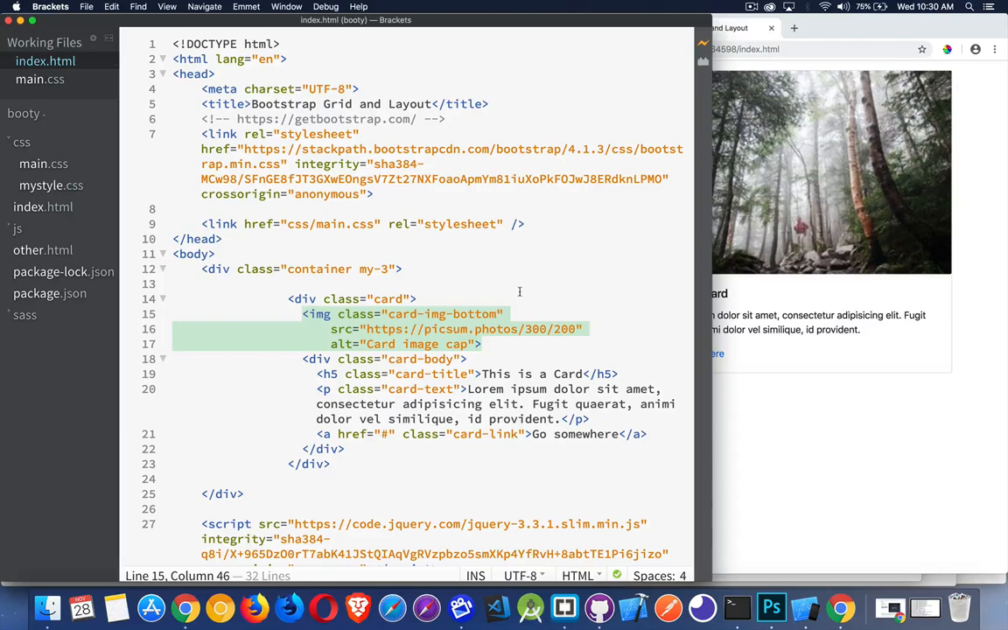
mouse_move(913, 502)
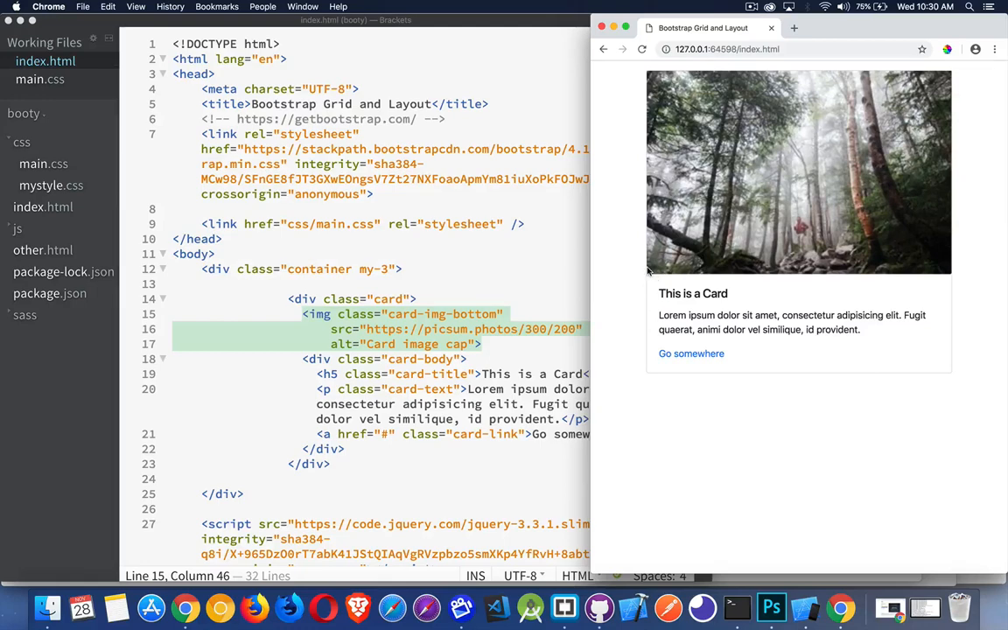
mouse_move(928, 279)
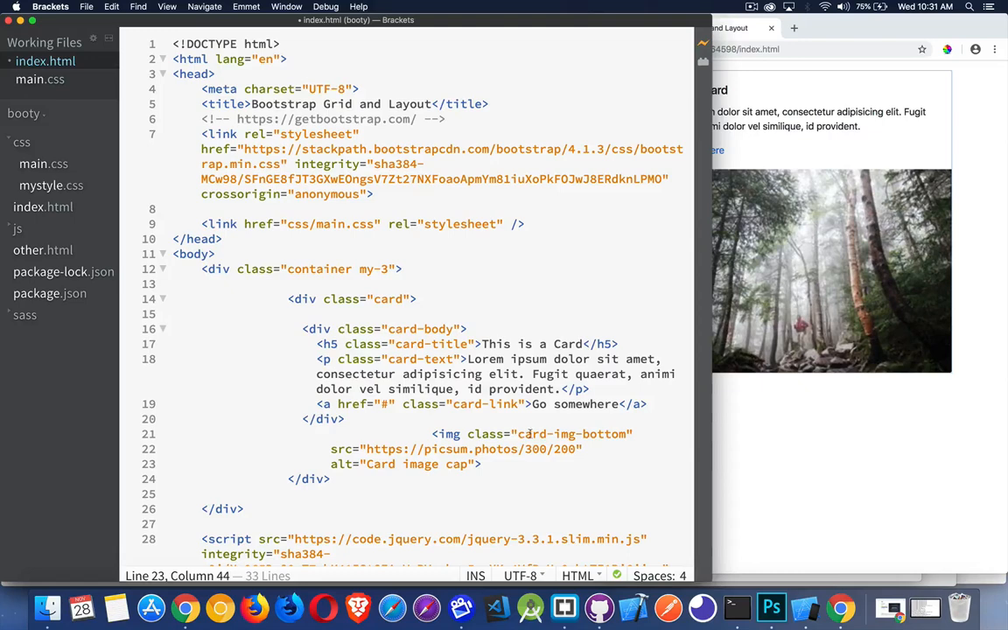
Step: Check the moved image in the Chrome preview, then return to the Brackets editor
left_click(787, 28)
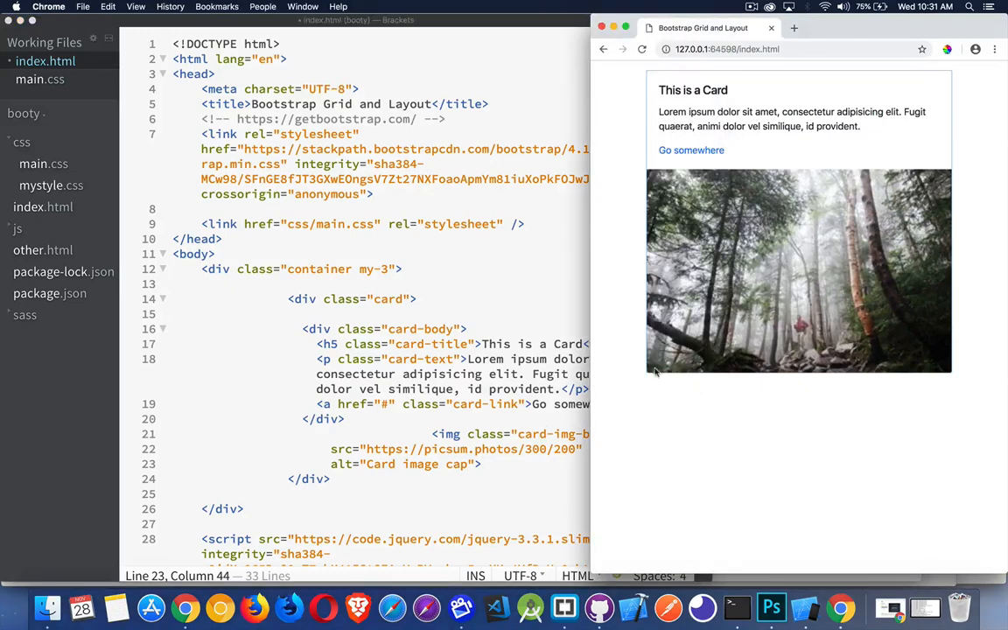
mouse_move(945, 379)
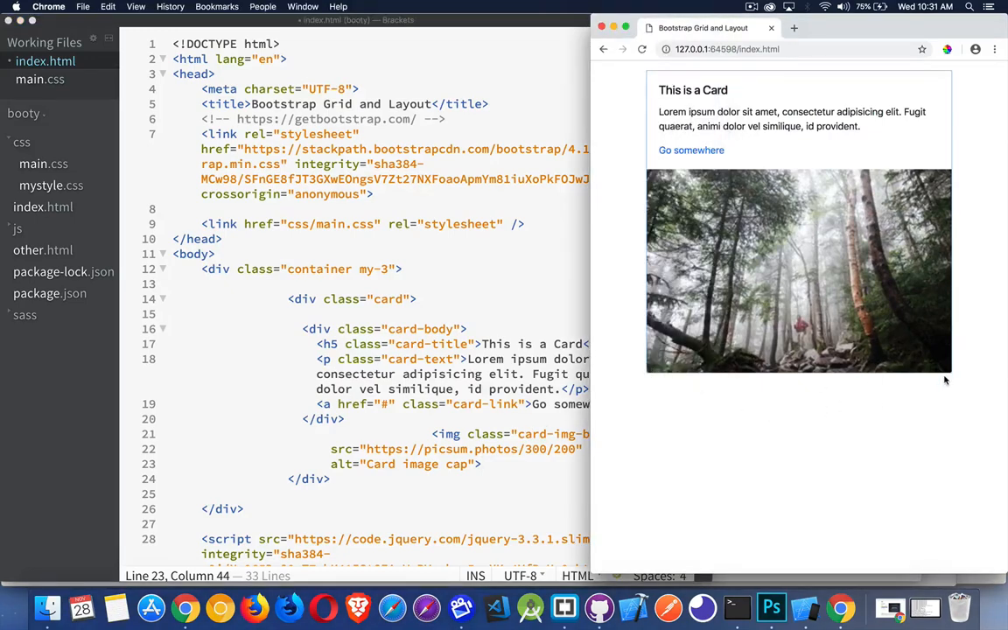
left_click(407, 326)
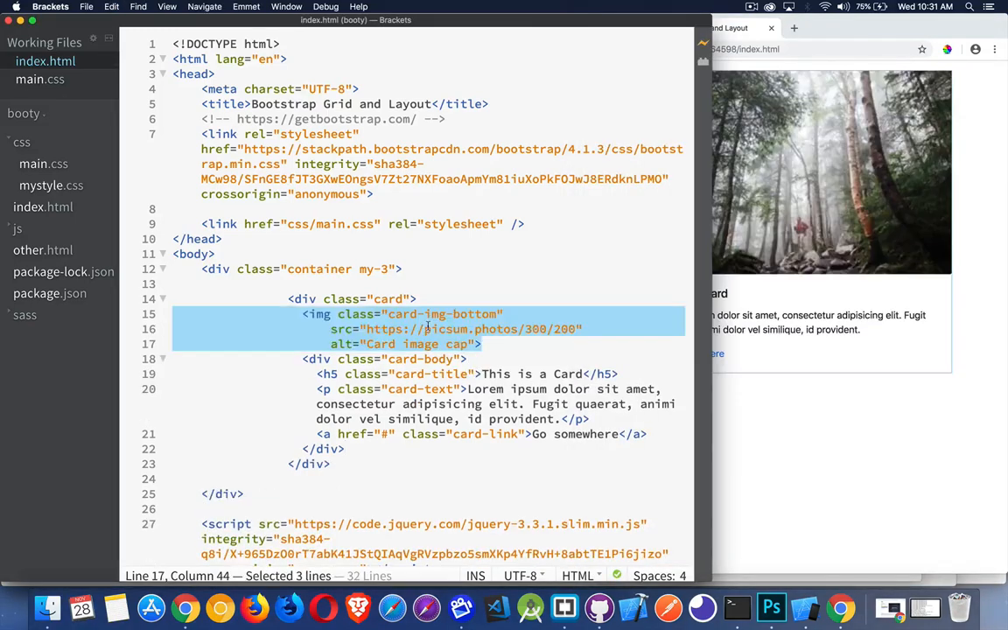
left_click(536, 344)
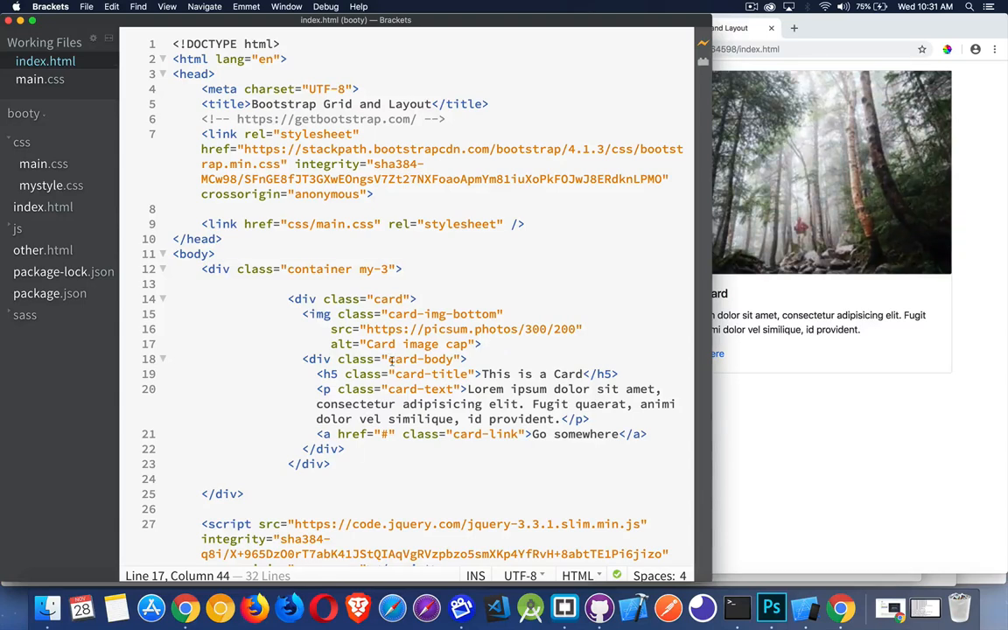
double_click(421, 358)
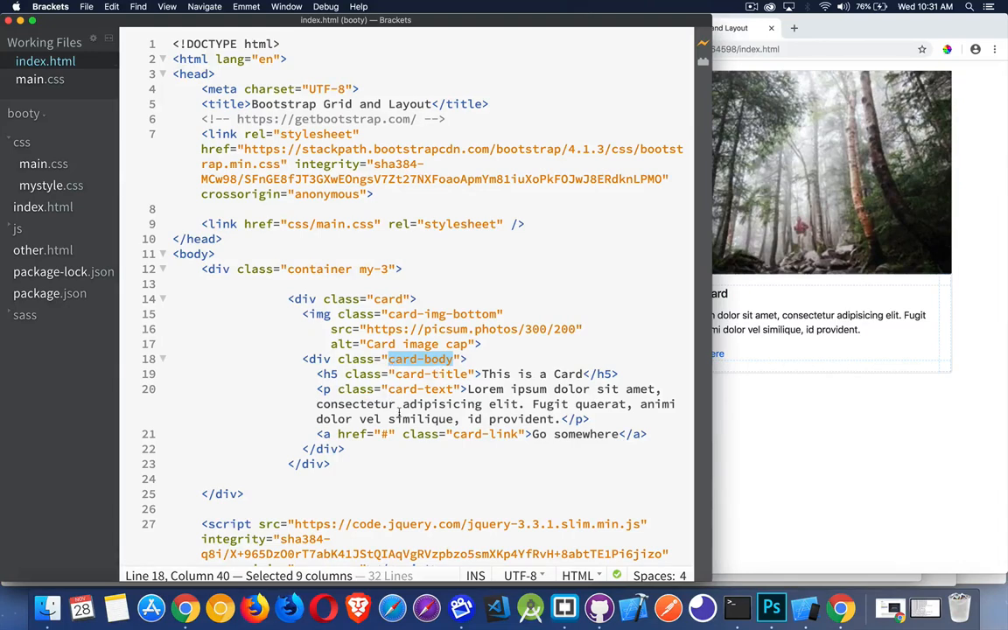
mouse_move(444, 393)
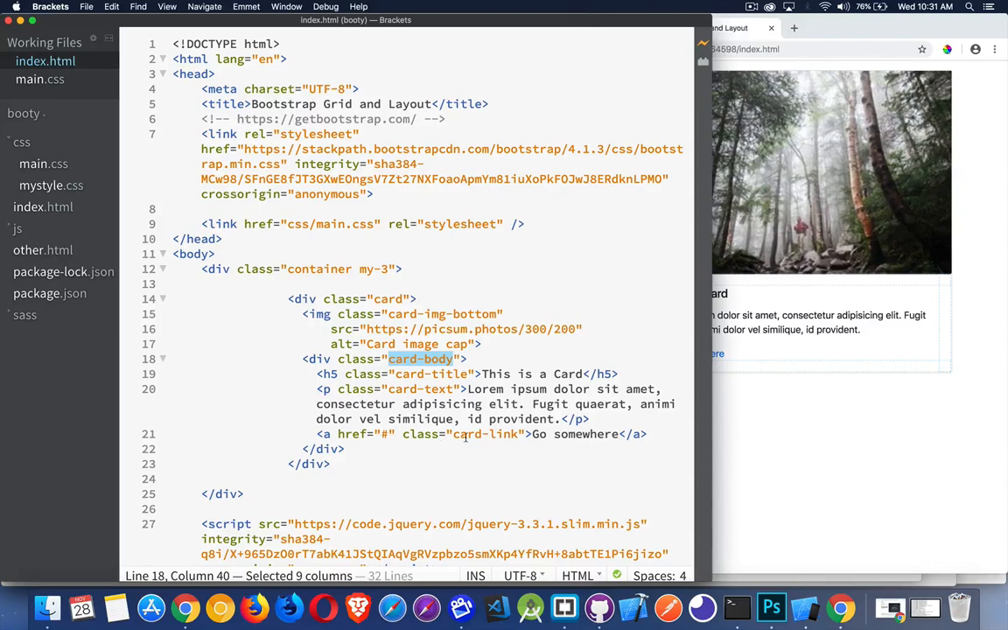
mouse_move(669, 433)
type("<button class=\"")
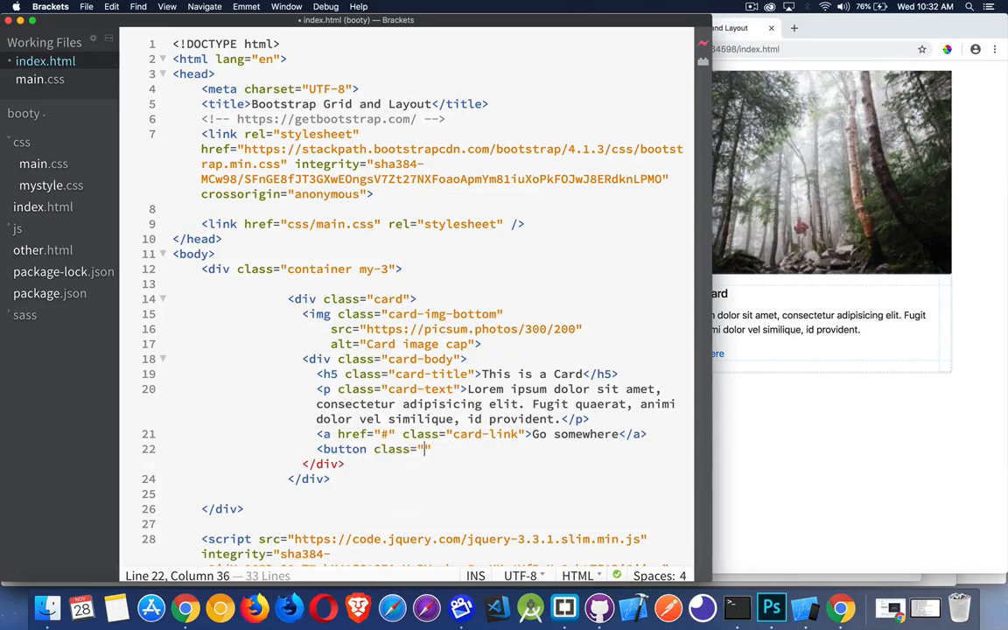
Step: Type a 'btn btn-primary' button labelled Text after the card link
type("btn")
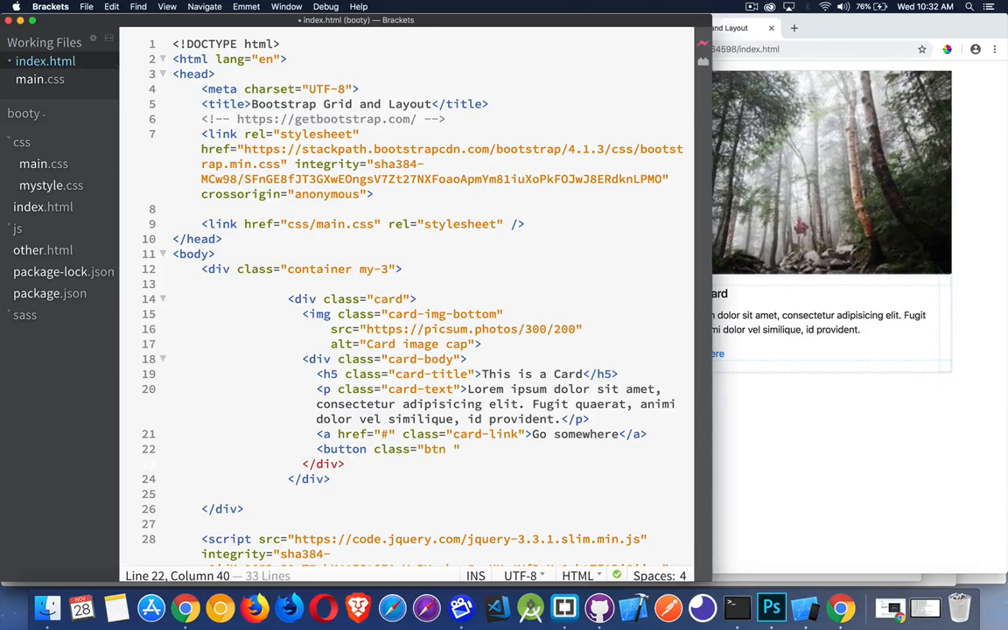
type("btn-primary")
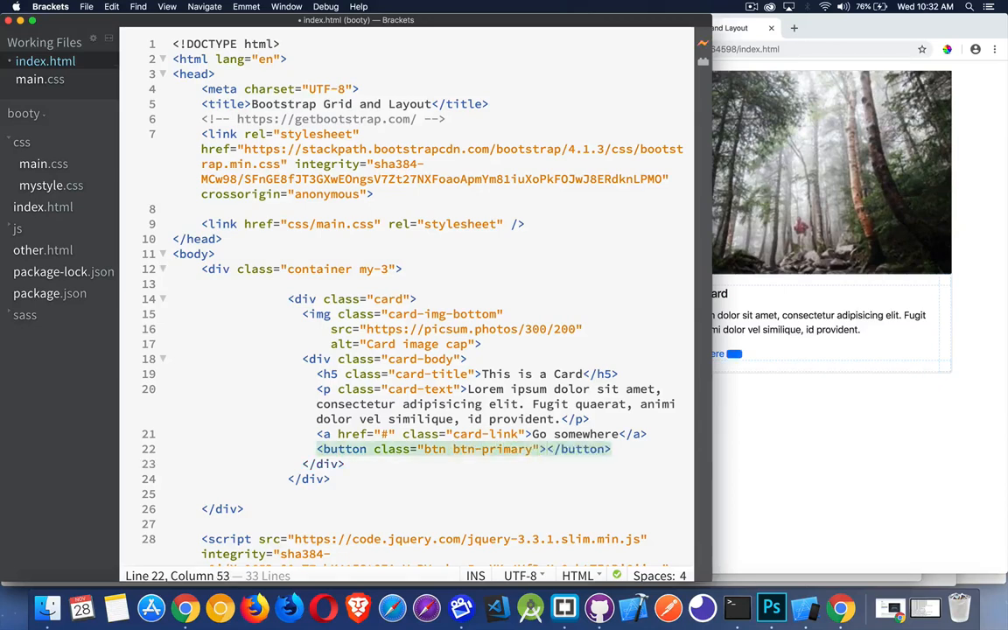
type("Text")
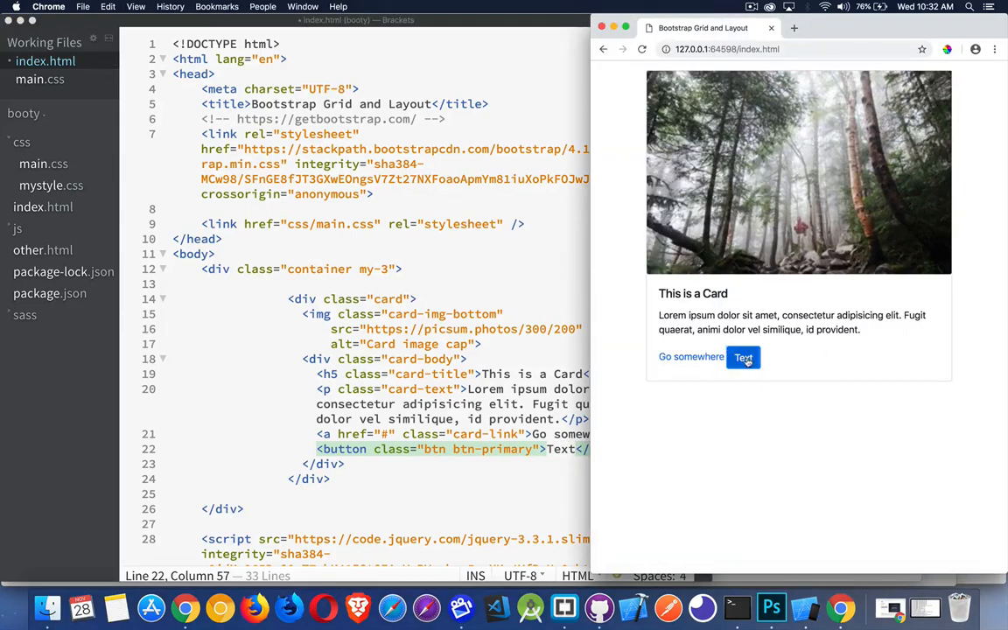
mouse_move(751, 379)
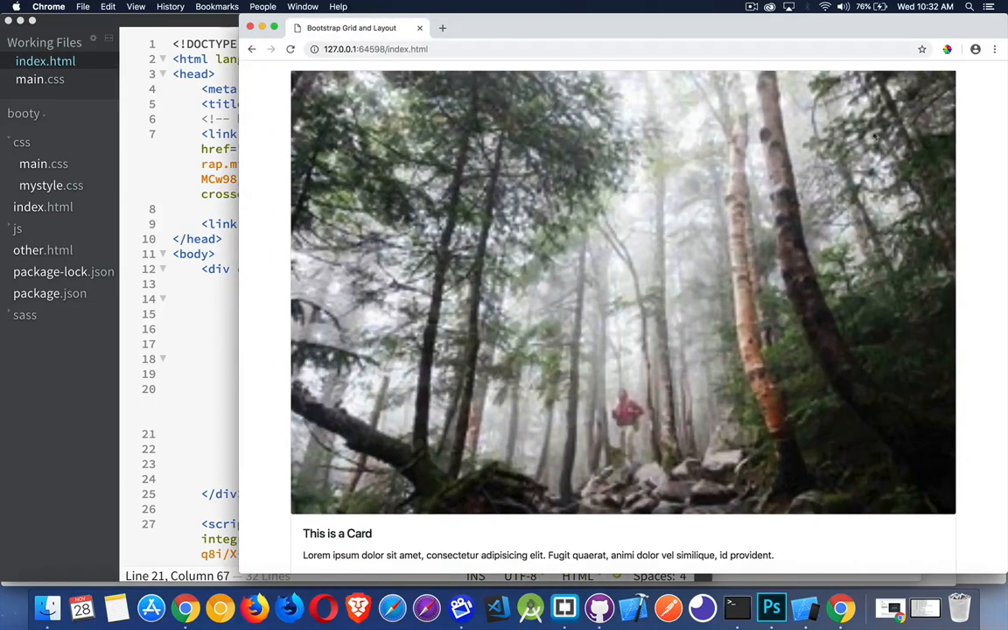
mouse_move(774, 155)
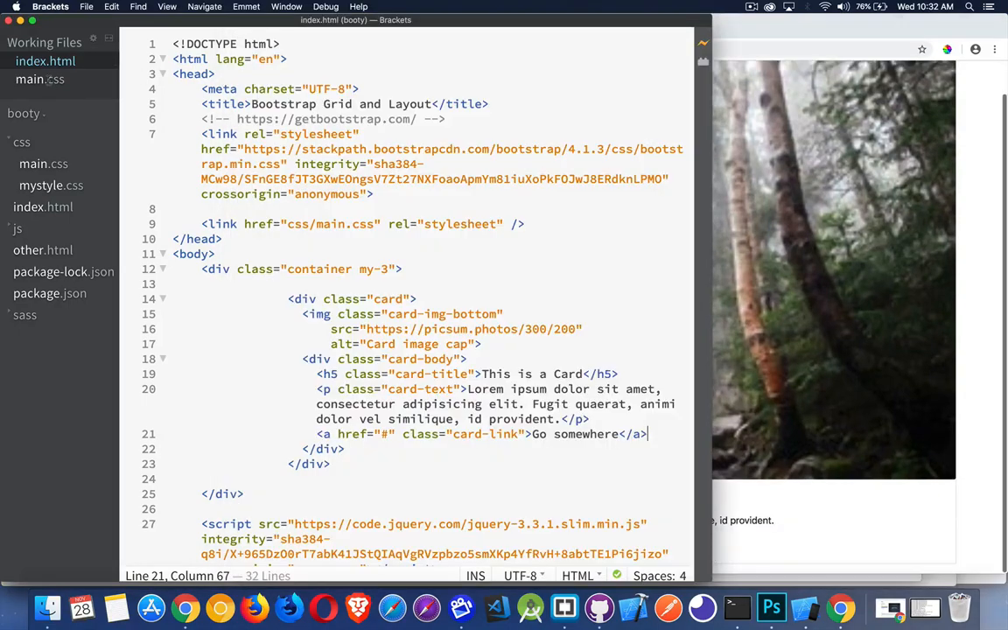
Step: Open main.css with the .card width 50% and max-width 500px rules
left_click(39, 79)
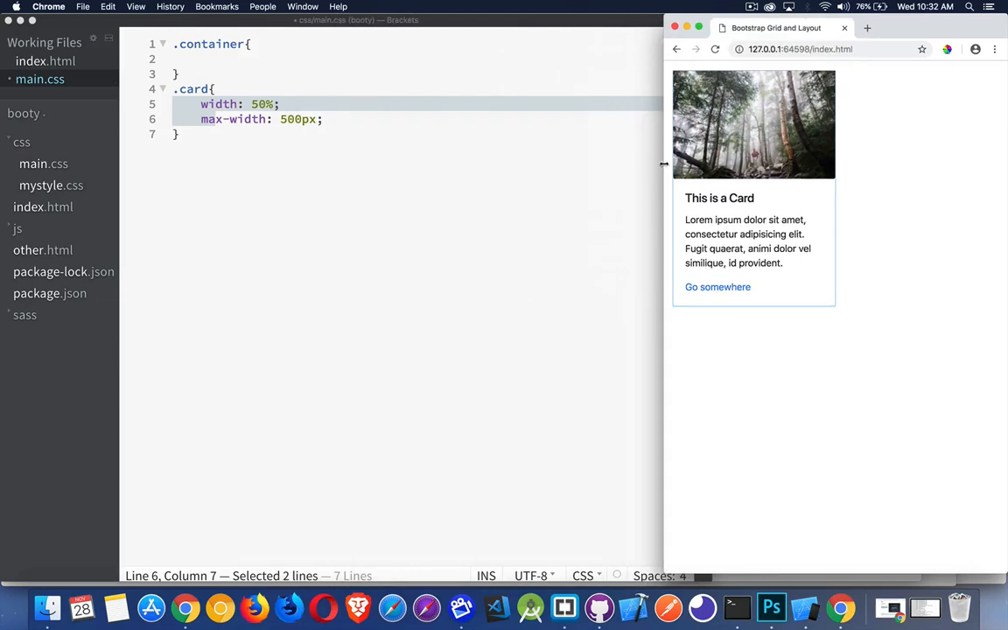
mouse_move(678, 232)
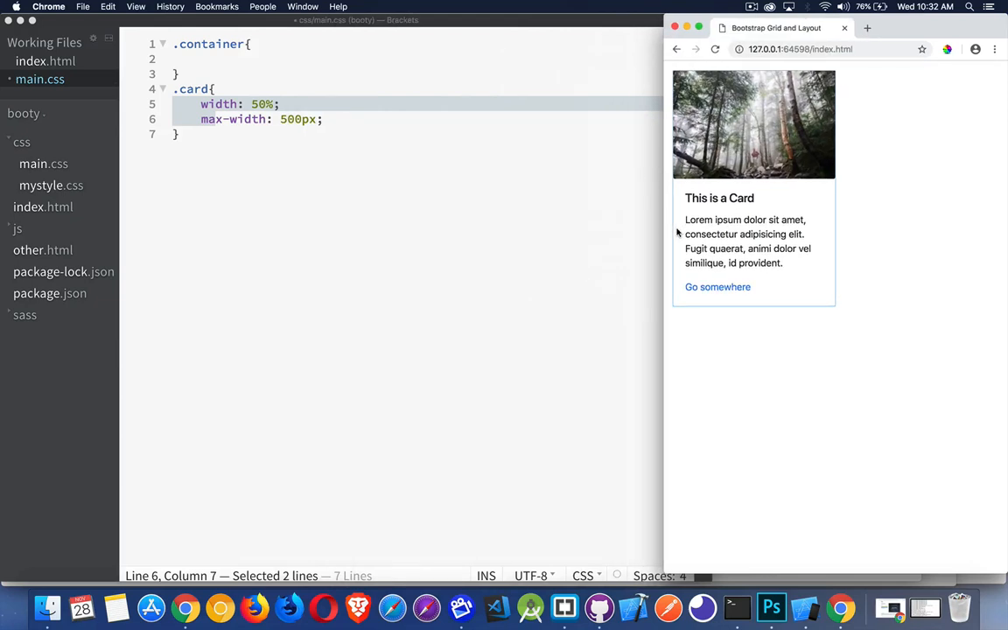
mouse_move(124, 79)
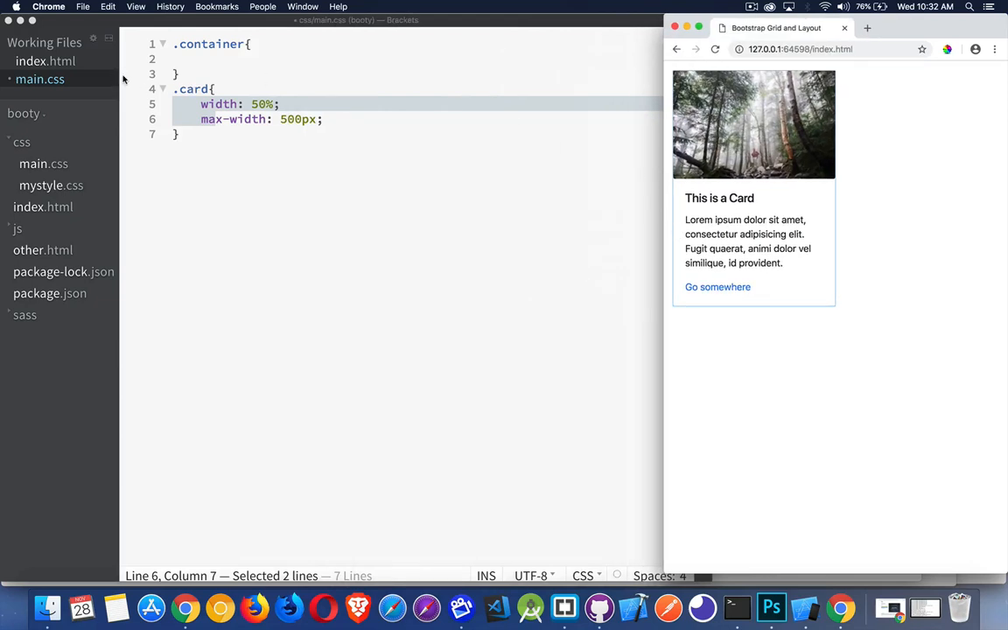
mouse_move(278, 129)
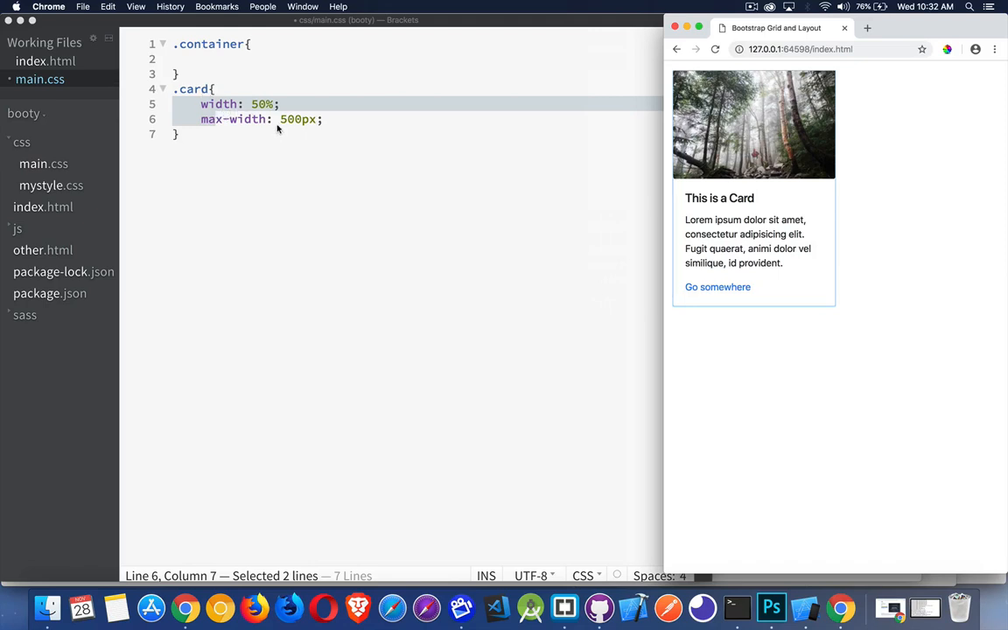
left_click(262, 111)
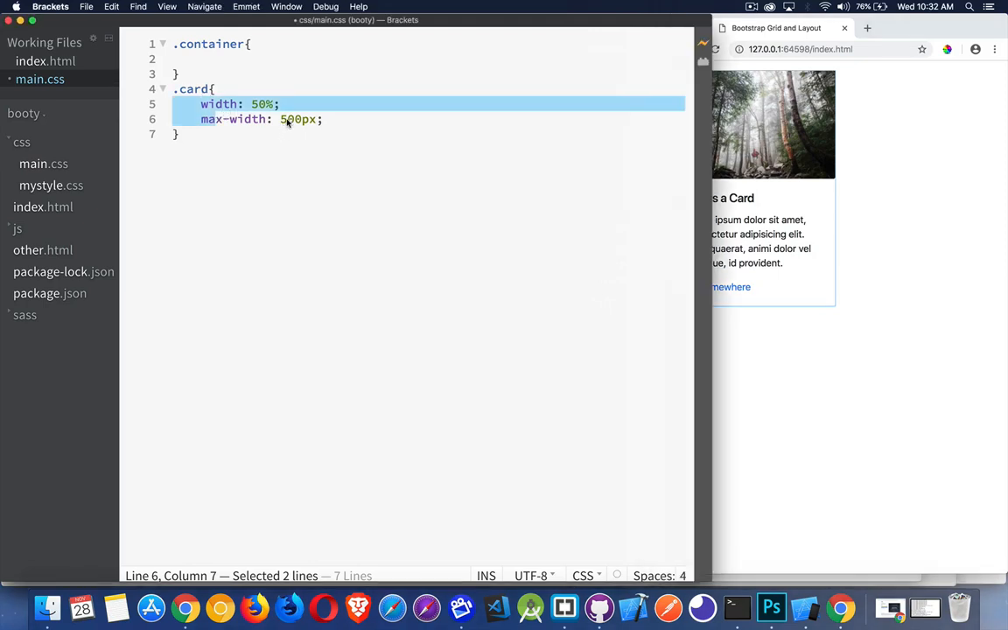
Step: Comment out the card width rules, wrap the card in div.row and div.col-sm-6, and widen Chrome
key("cmd+/")
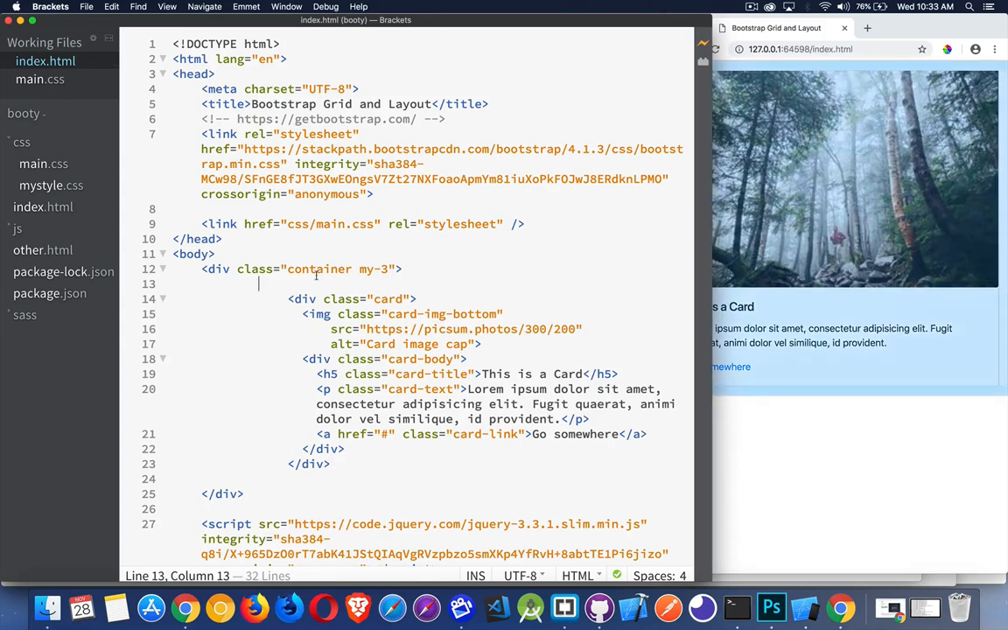
type("<div class=\"")
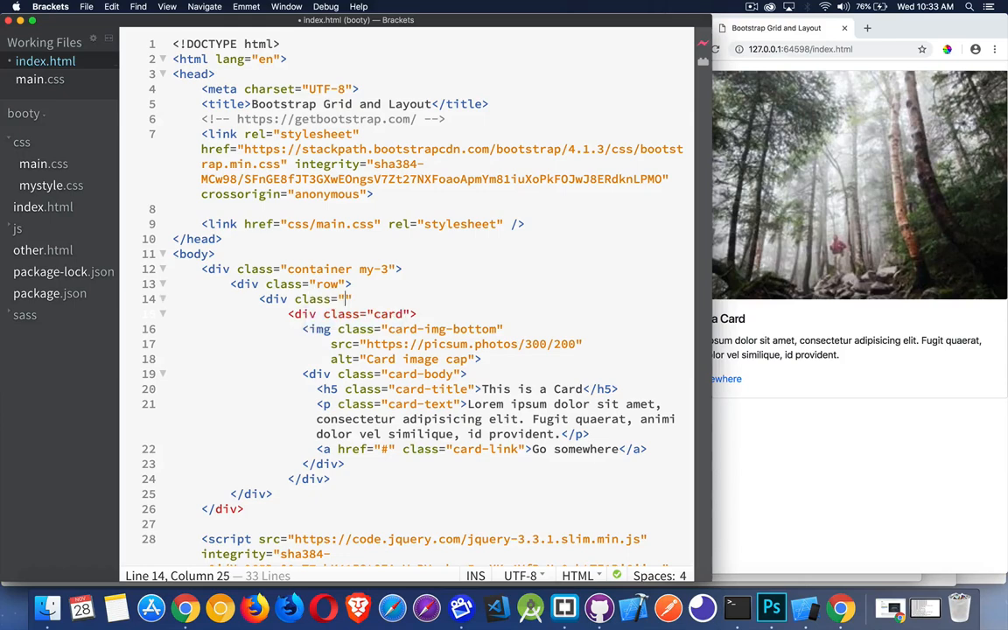
type("col-")
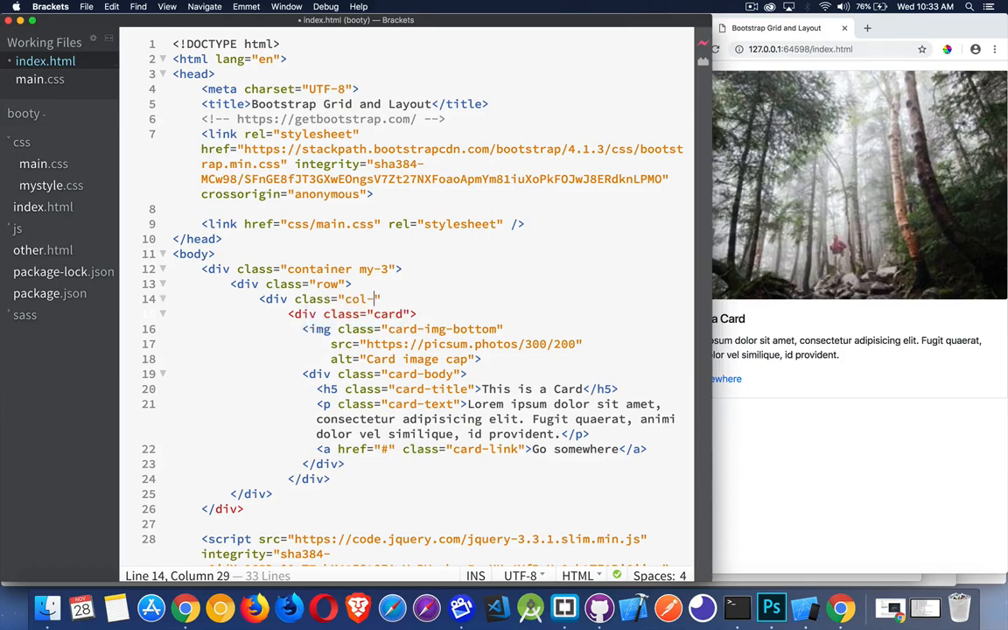
type("sm-6")
type("</div>")
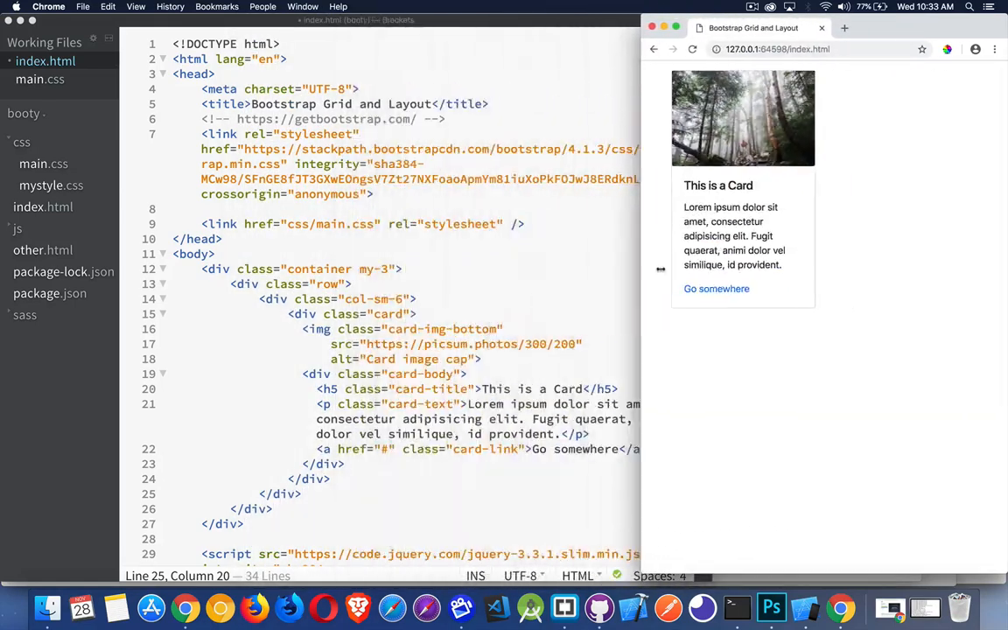
left_click_drag(649, 269, 687, 269)
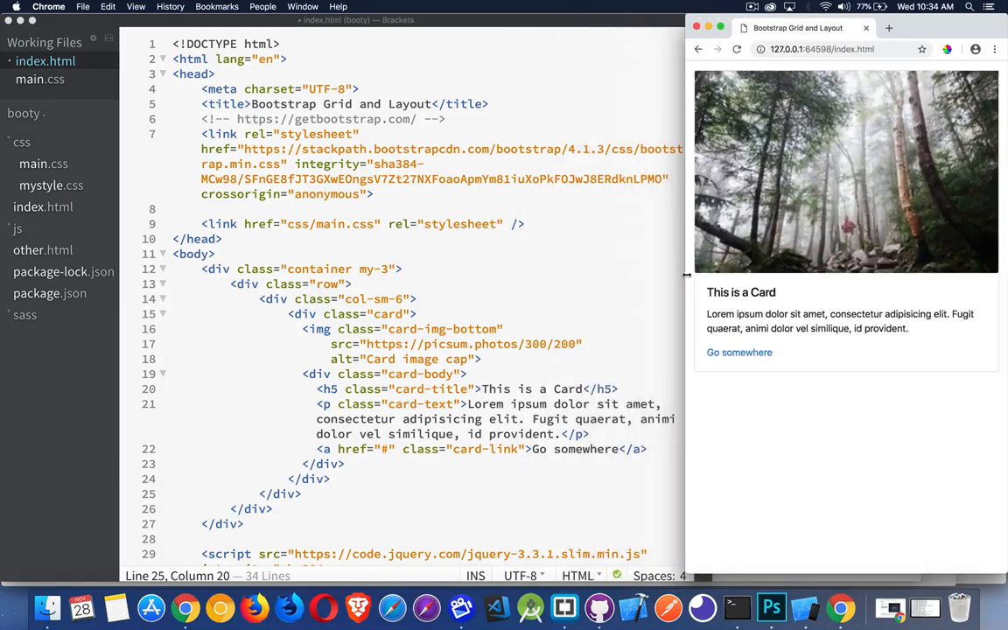
left_click(309, 493)
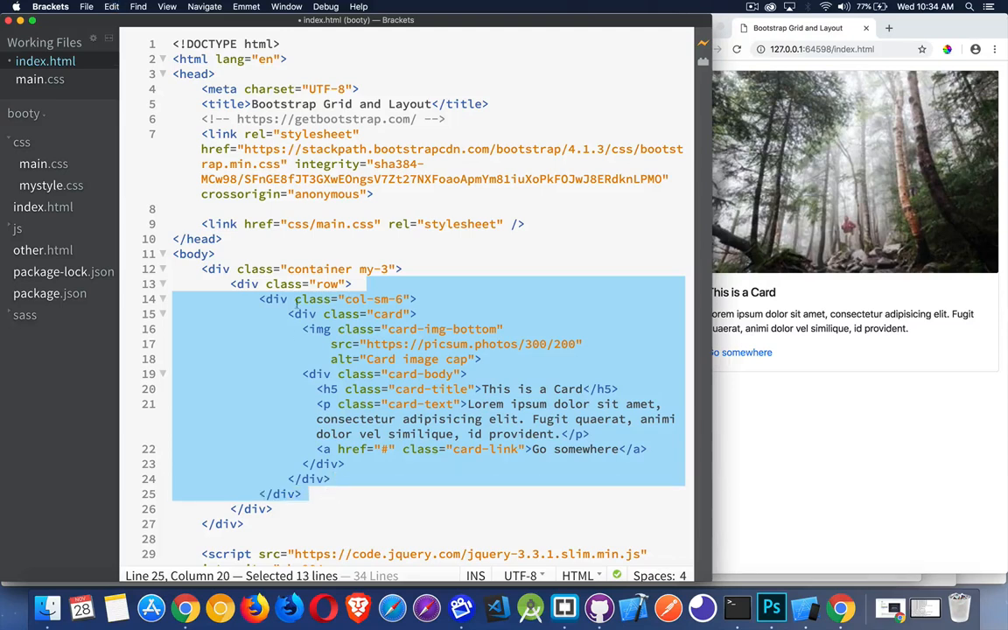
Step: Paste two more card copies and set the second card's image to picsum 301/201
left_click(302, 494)
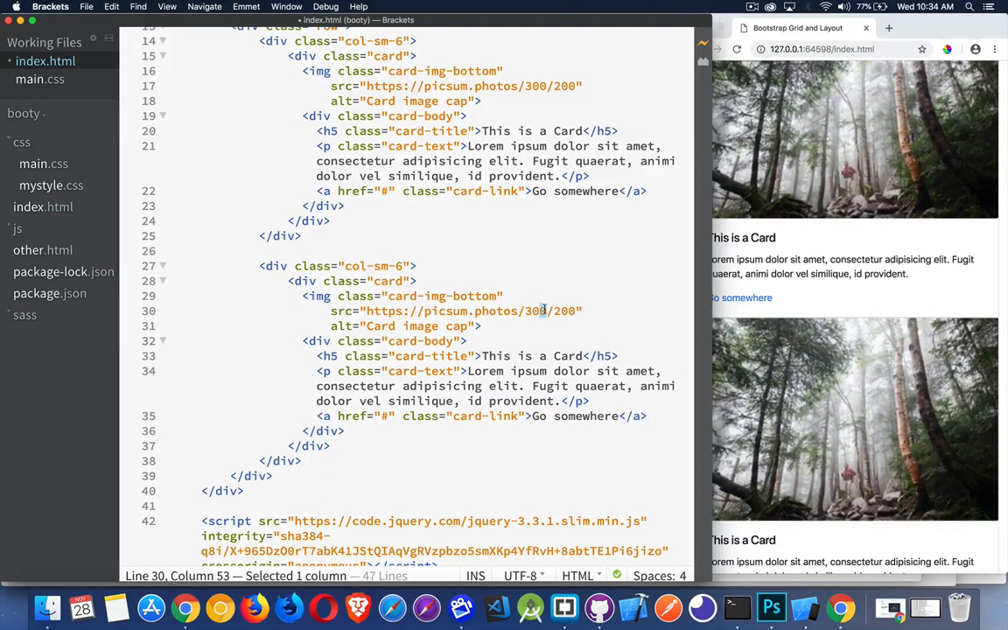
type("301/201")
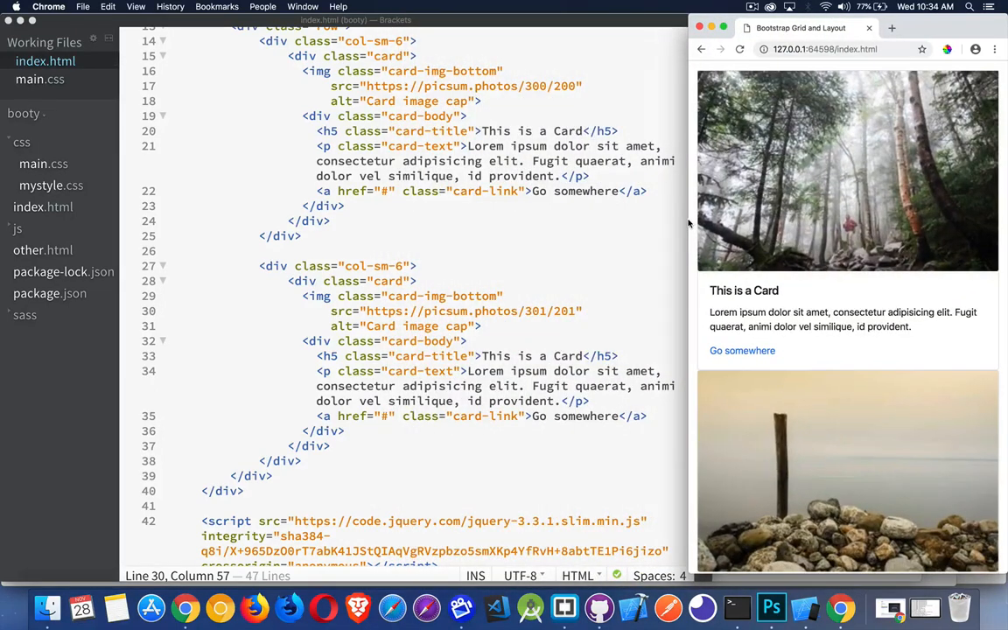
mouse_move(577, 341)
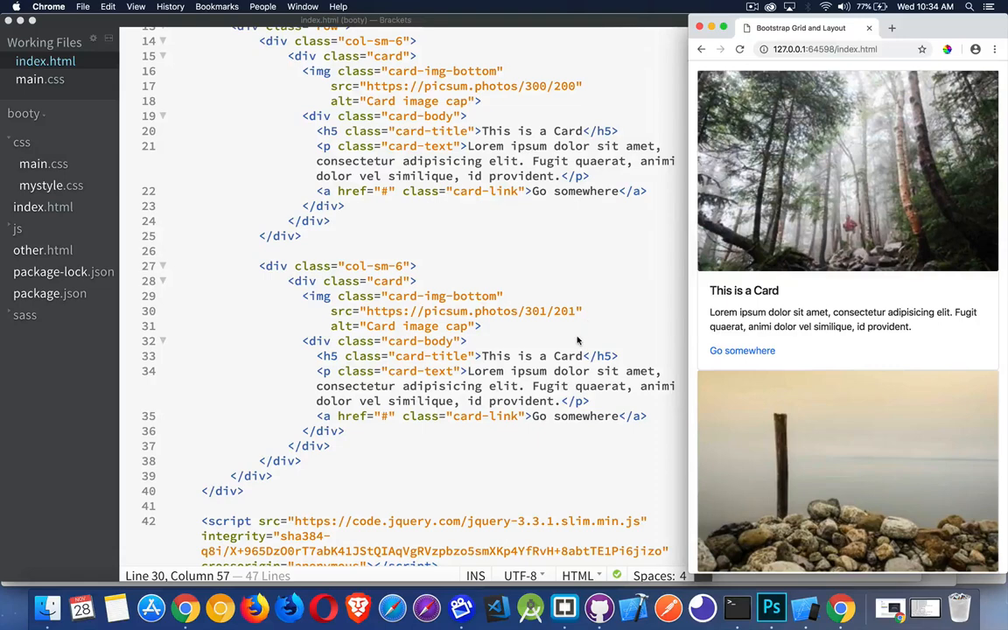
mouse_move(560, 336)
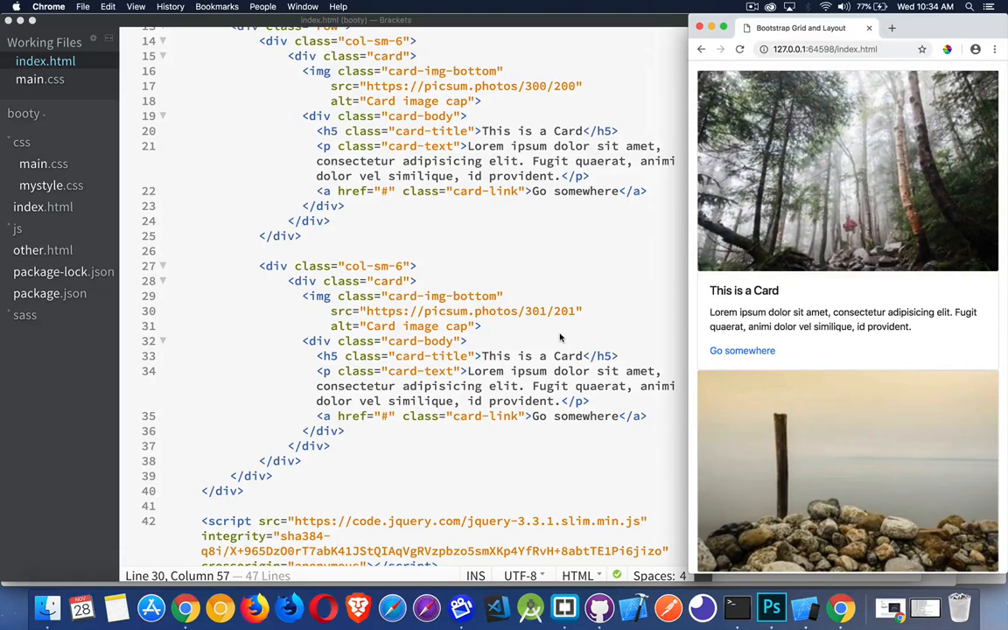
scroll("up", 3)
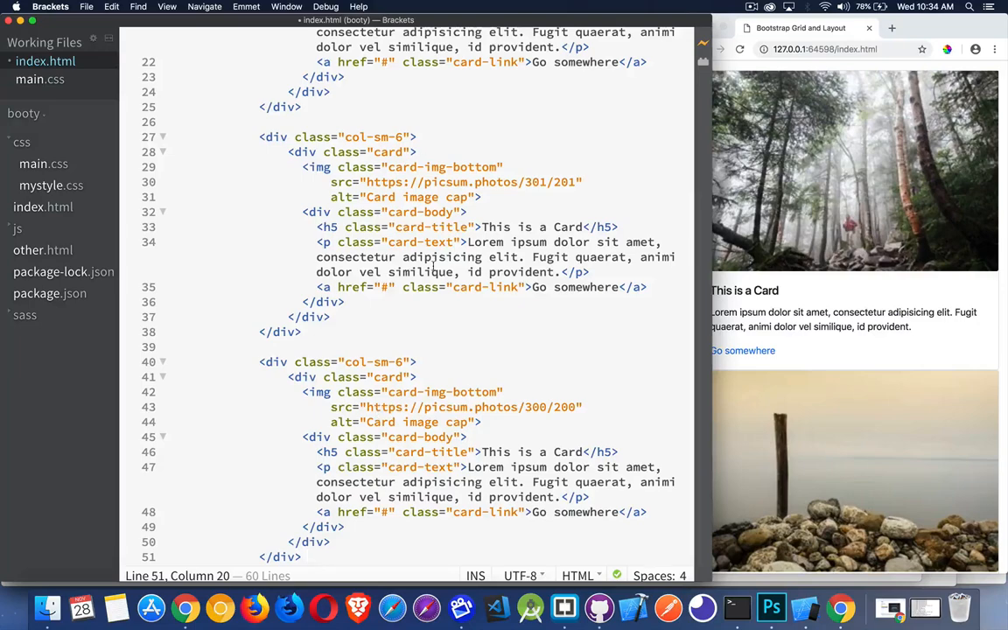
Step: Bring Chrome forward and widen it so the cards wrap two per row
left_click(834, 294)
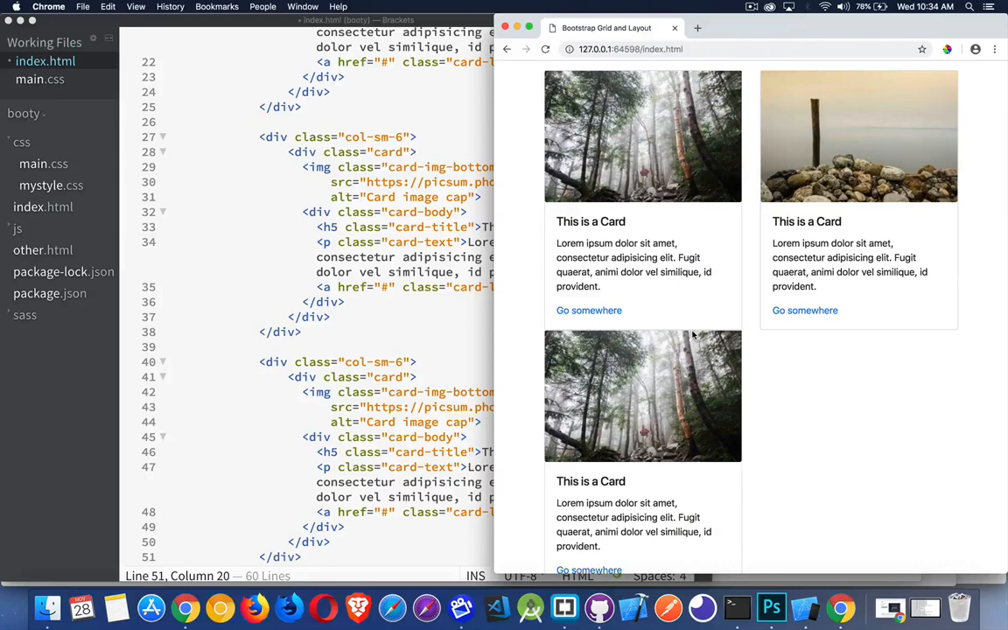
mouse_move(907, 164)
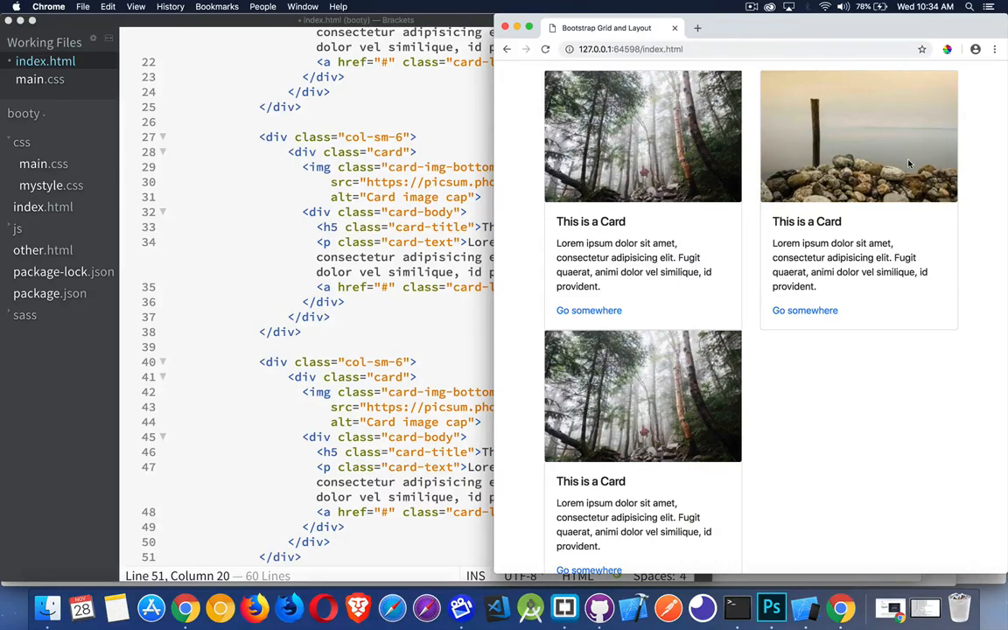
mouse_move(617, 184)
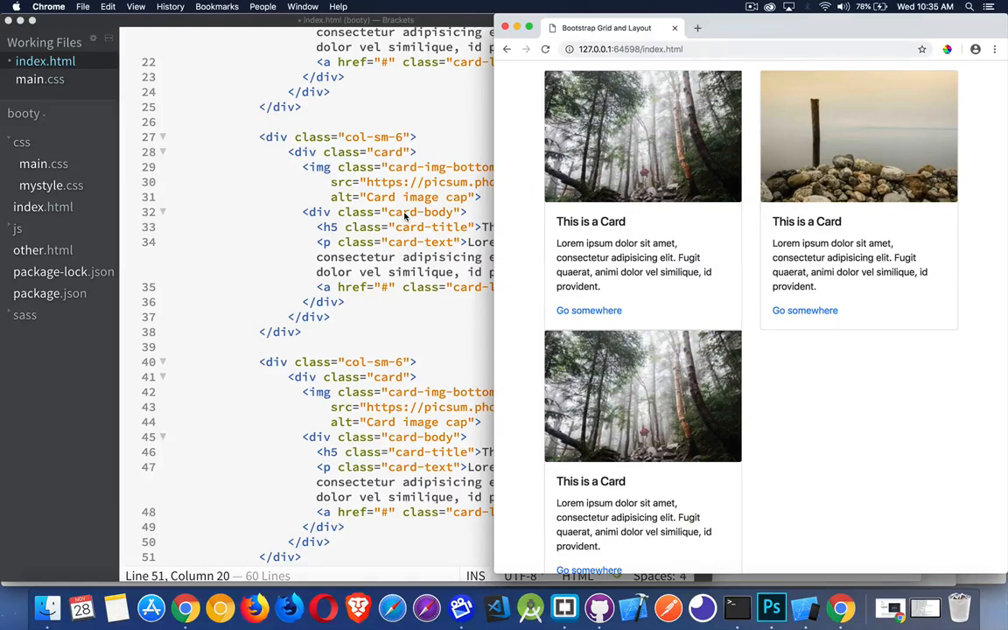
mouse_move(398, 140)
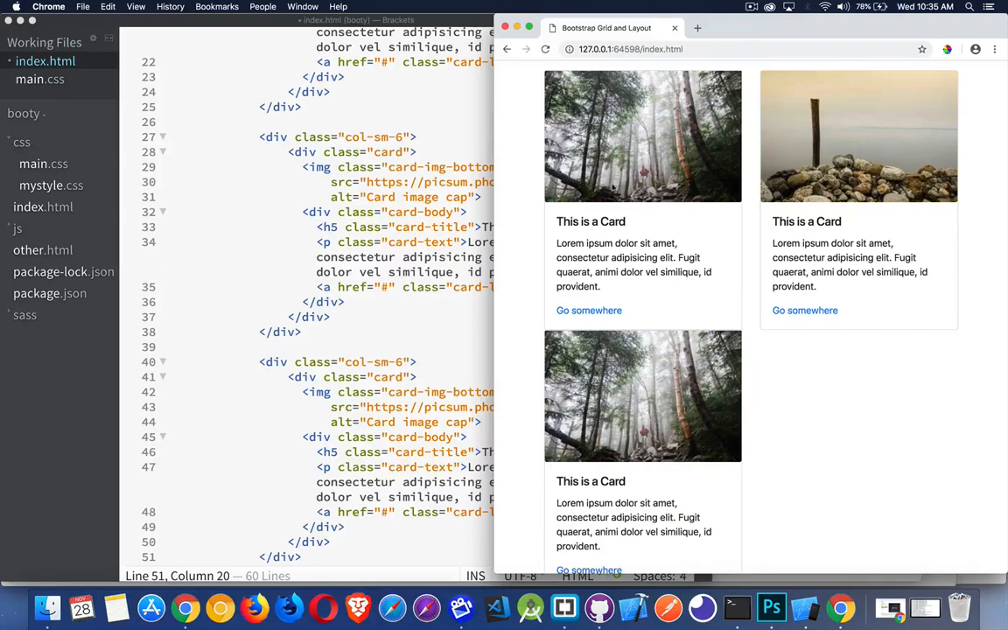
mouse_move(415, 146)
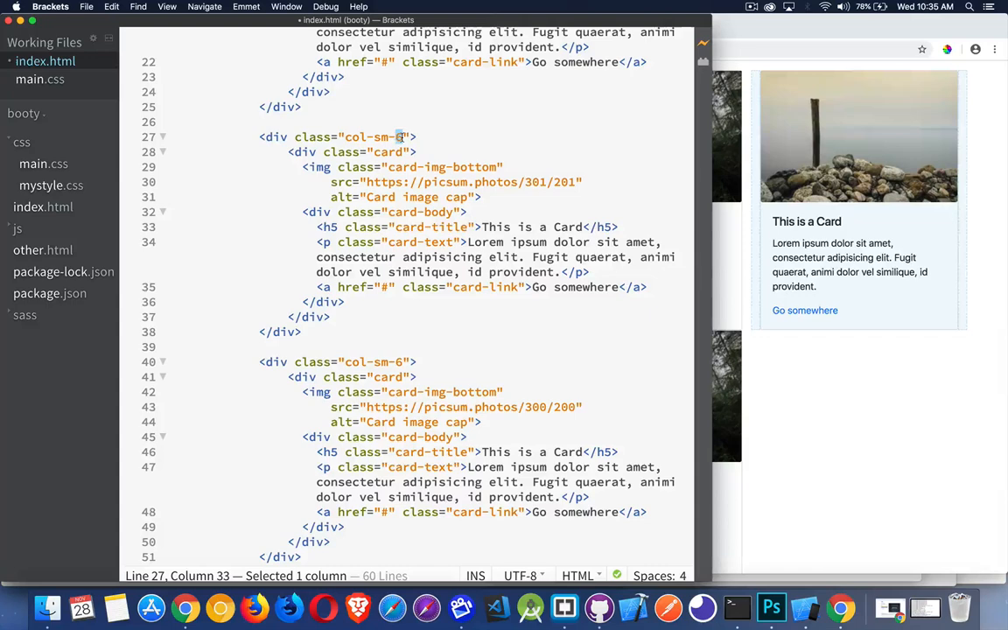
Step: Change a card column's class to col-sm-4 and review the card markup
type("4")
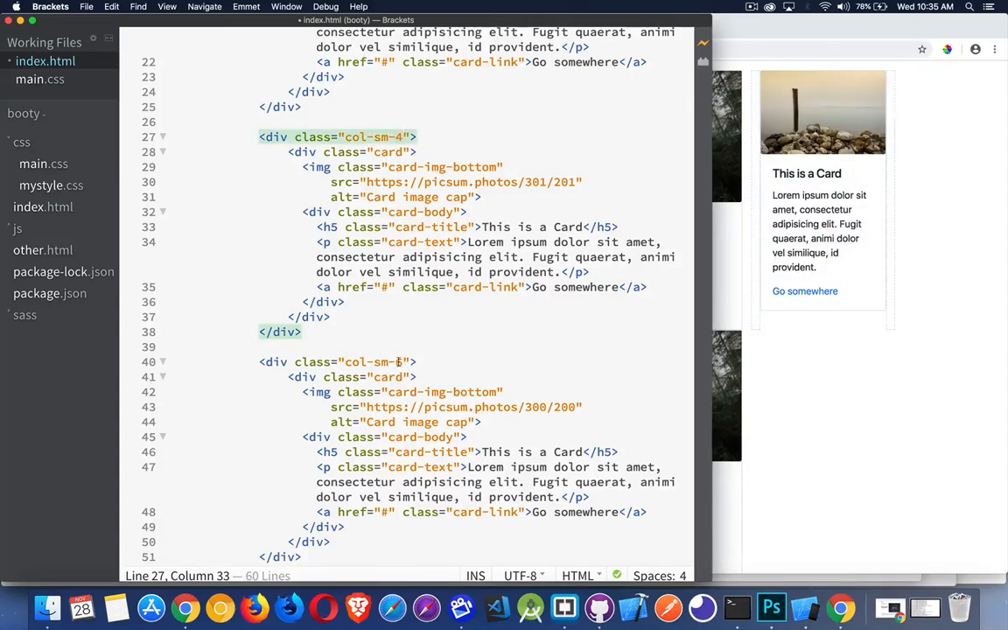
scroll("down", 3)
type("6")
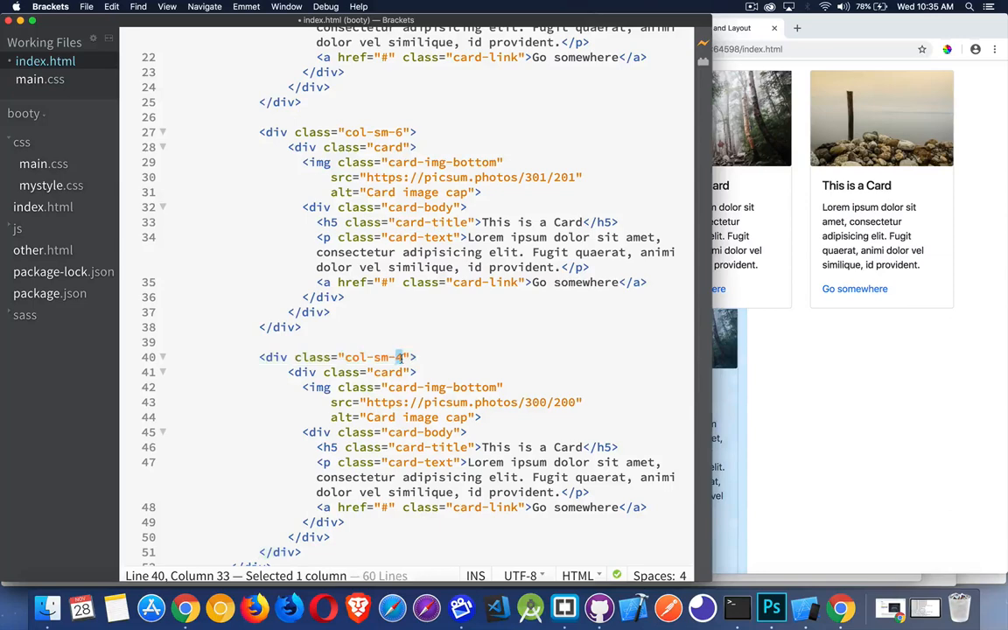
scroll("up", 3)
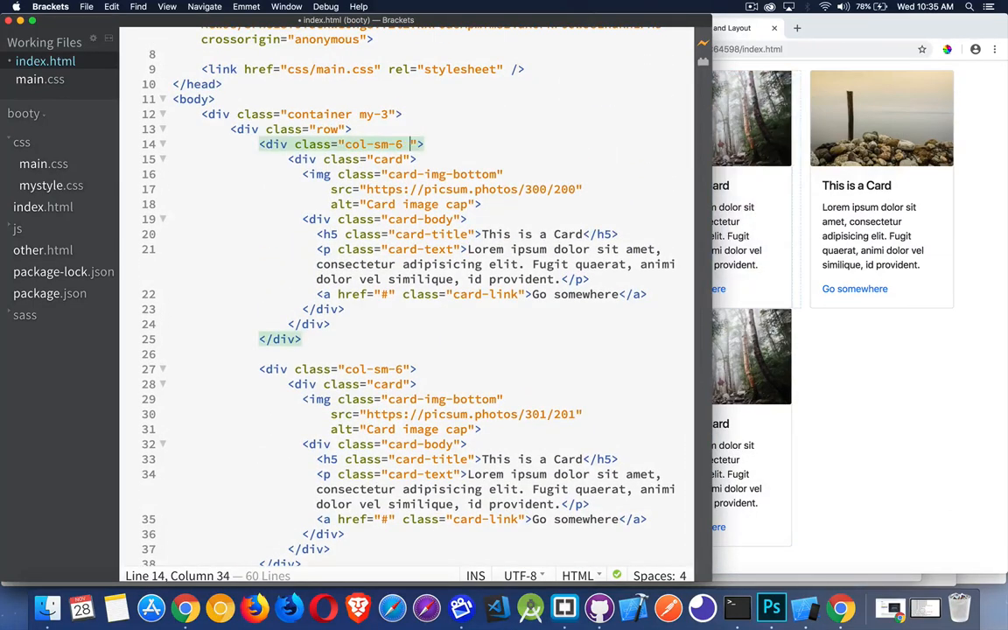
Step: Add col-md-4 after col-sm-6 on the card columns and set the third image to 301/200
type("col-md-4")
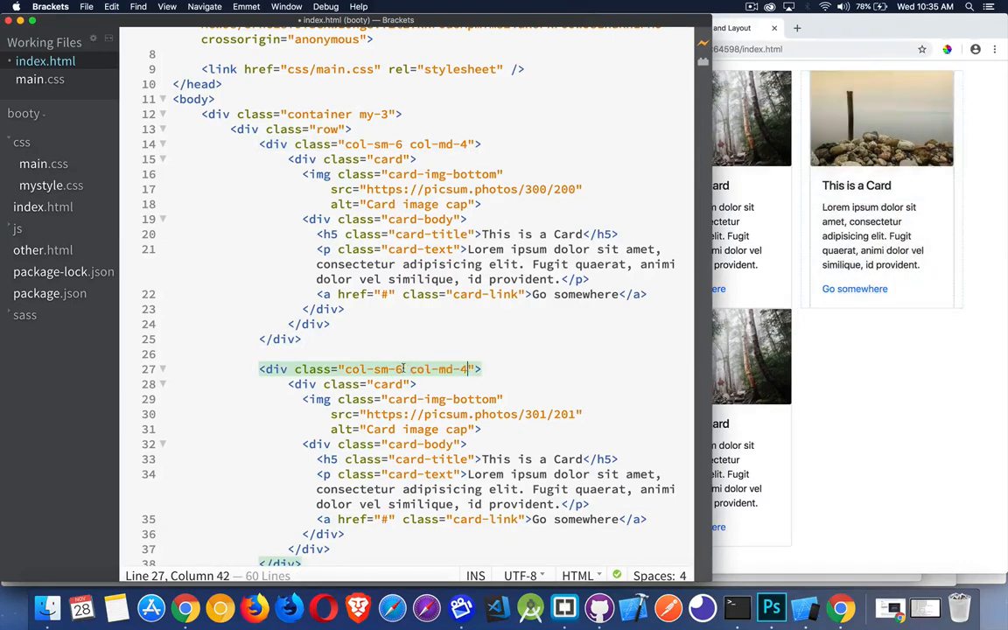
scroll("down", 3)
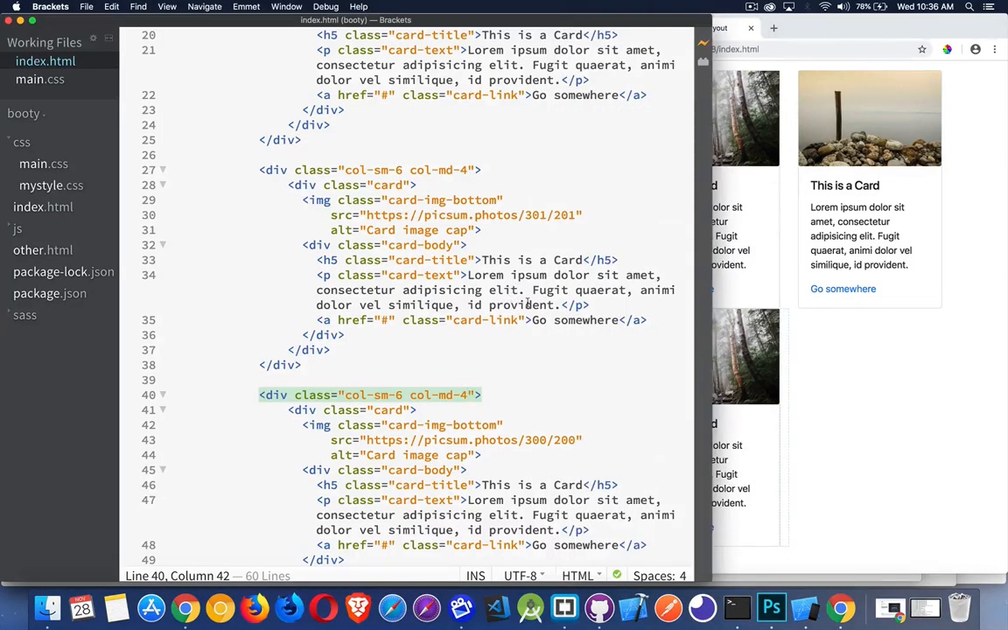
left_click(542, 440)
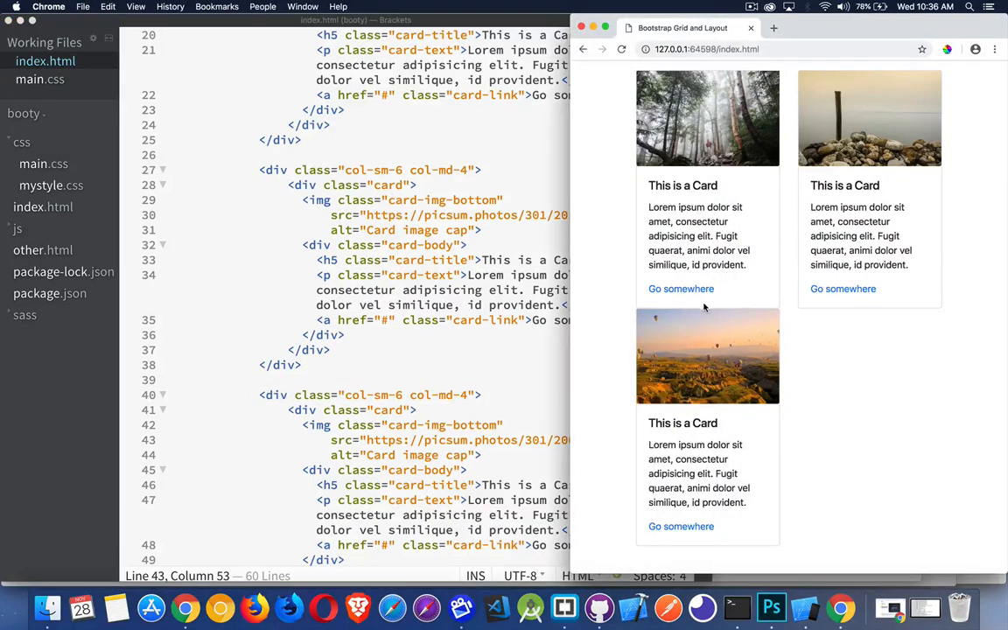
mouse_move(685, 313)
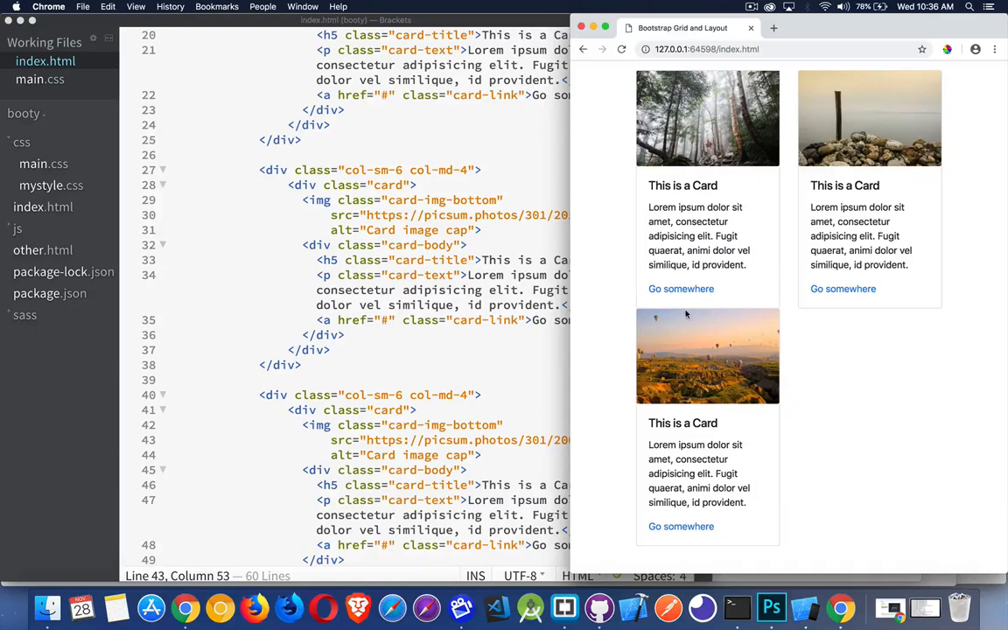
mouse_move(469, 271)
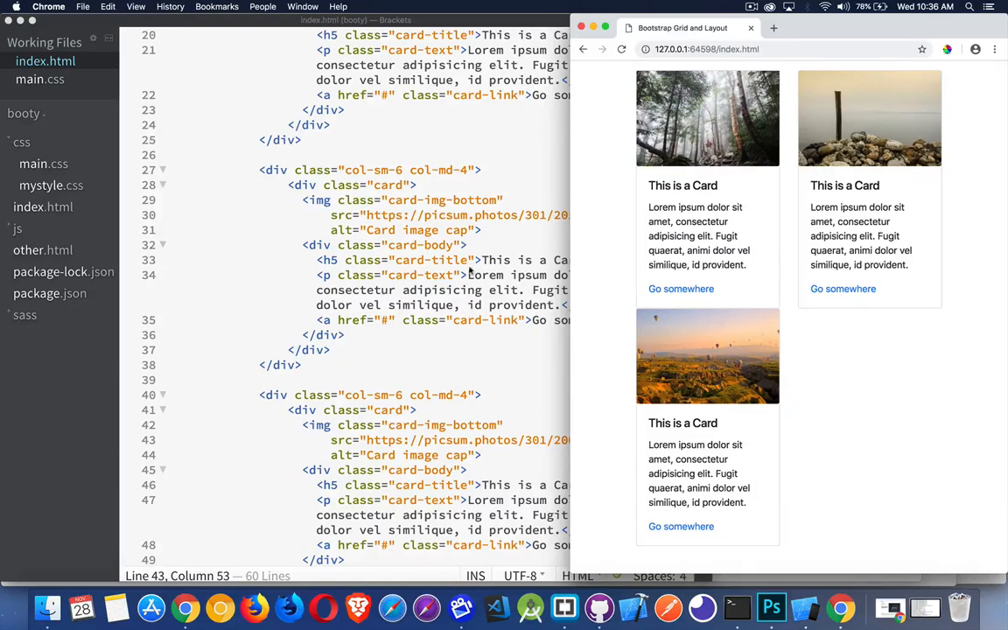
scroll("up", 3)
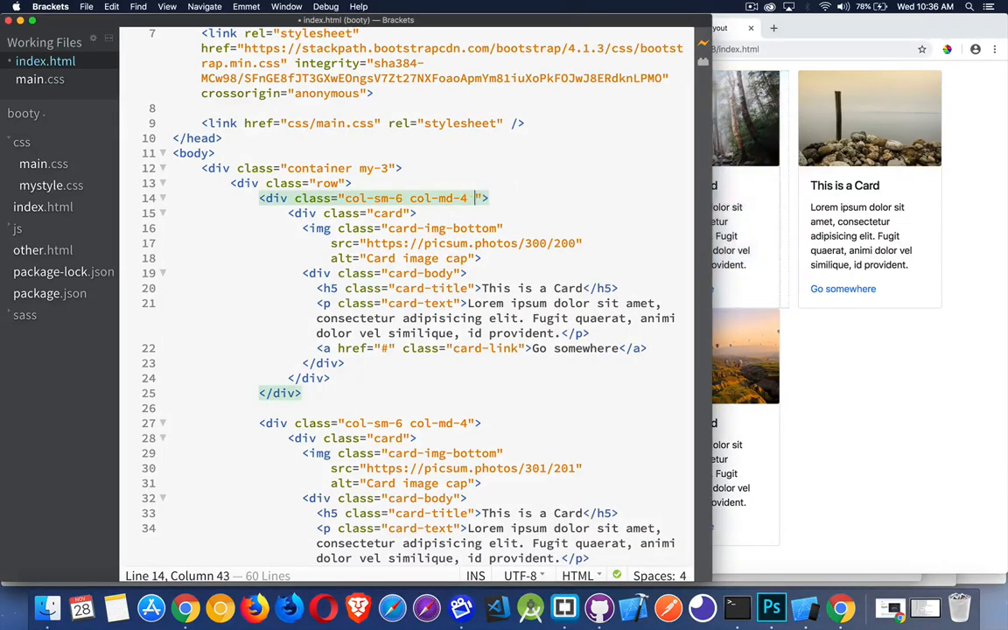
Step: Append py-3 to the 'col-sm-6 col-md-4' column classes
type("py-3")
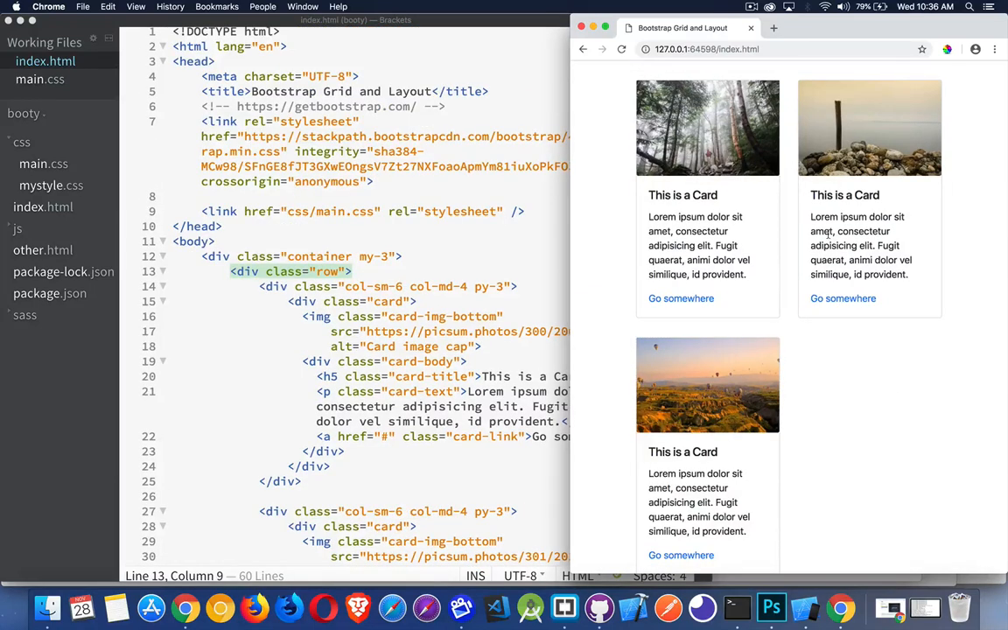
mouse_move(708, 395)
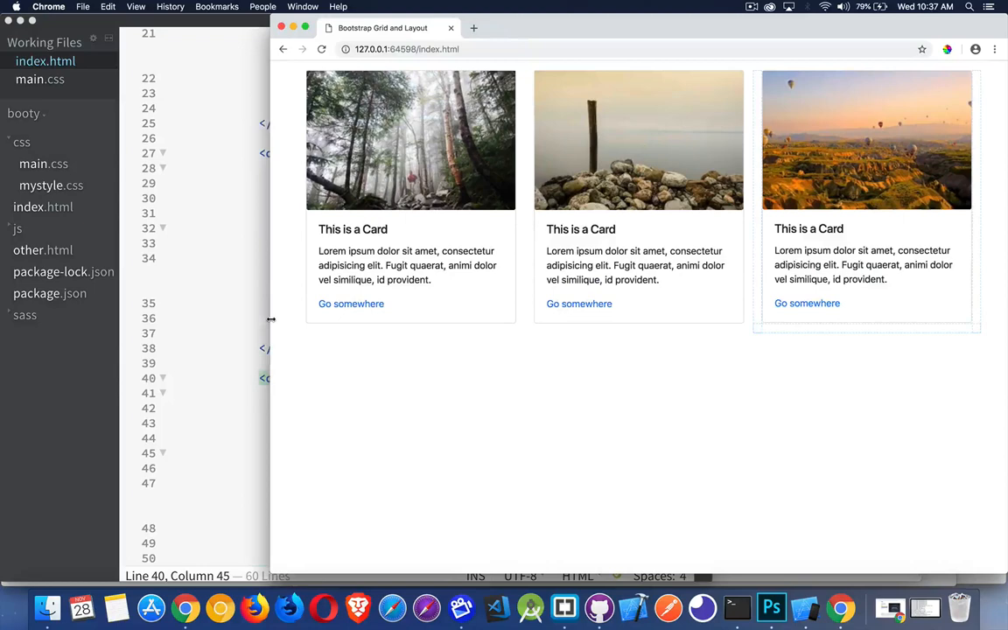
mouse_move(318, 322)
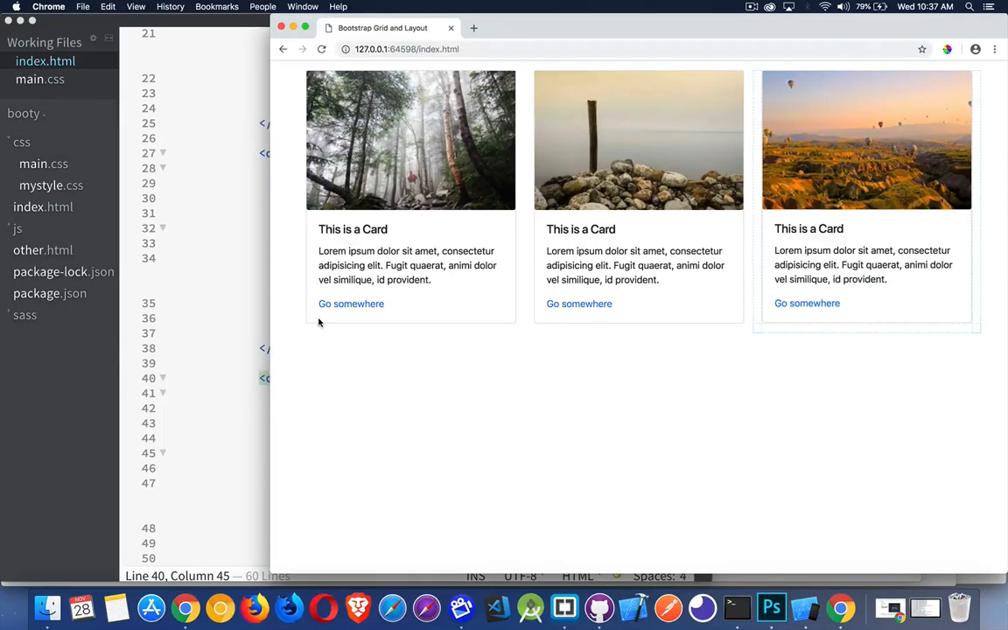
mouse_move(830, 224)
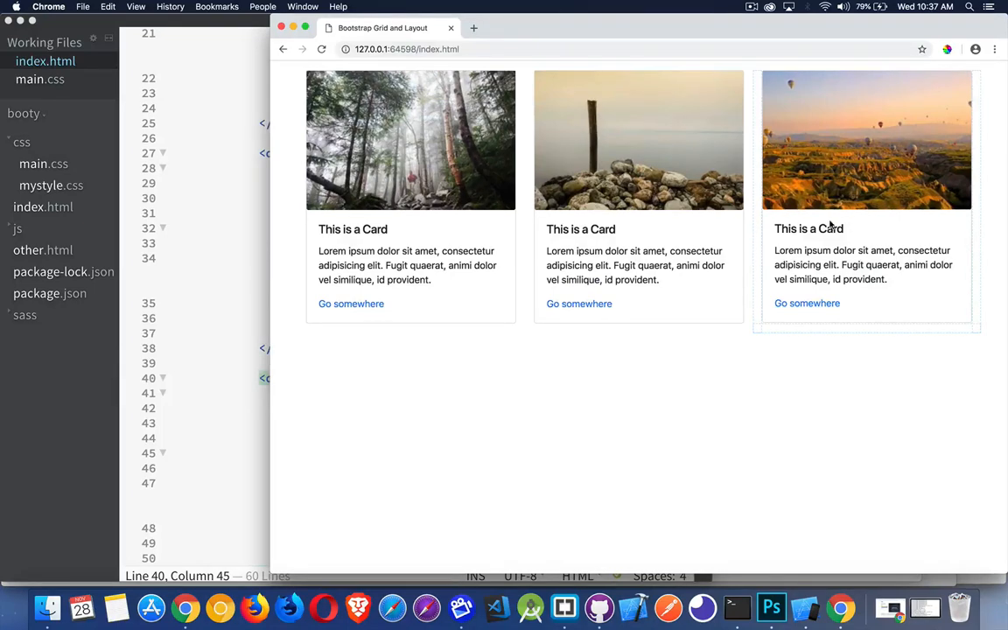
mouse_move(741, 361)
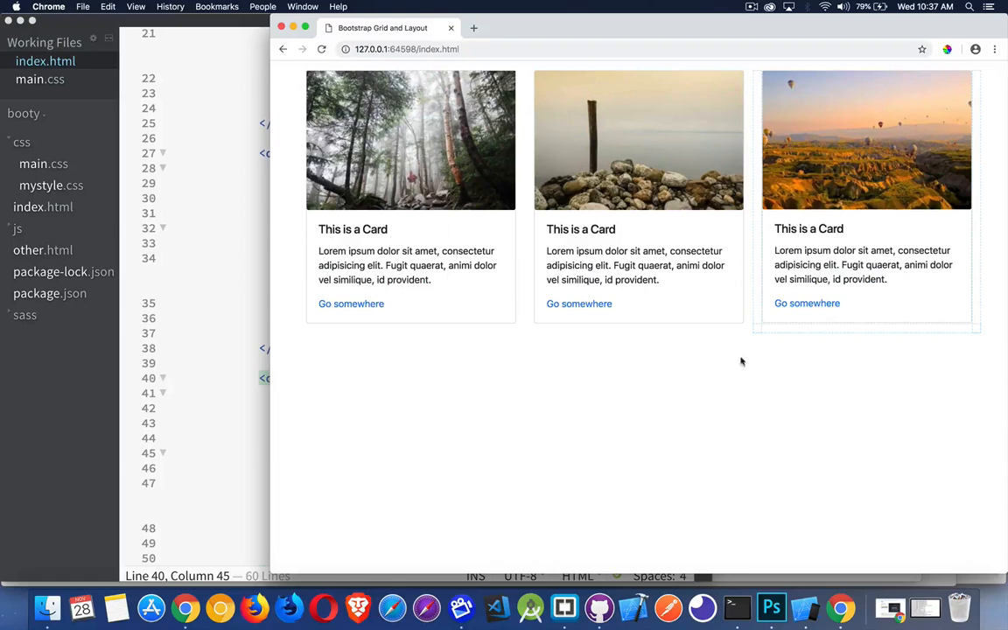
mouse_move(907, 378)
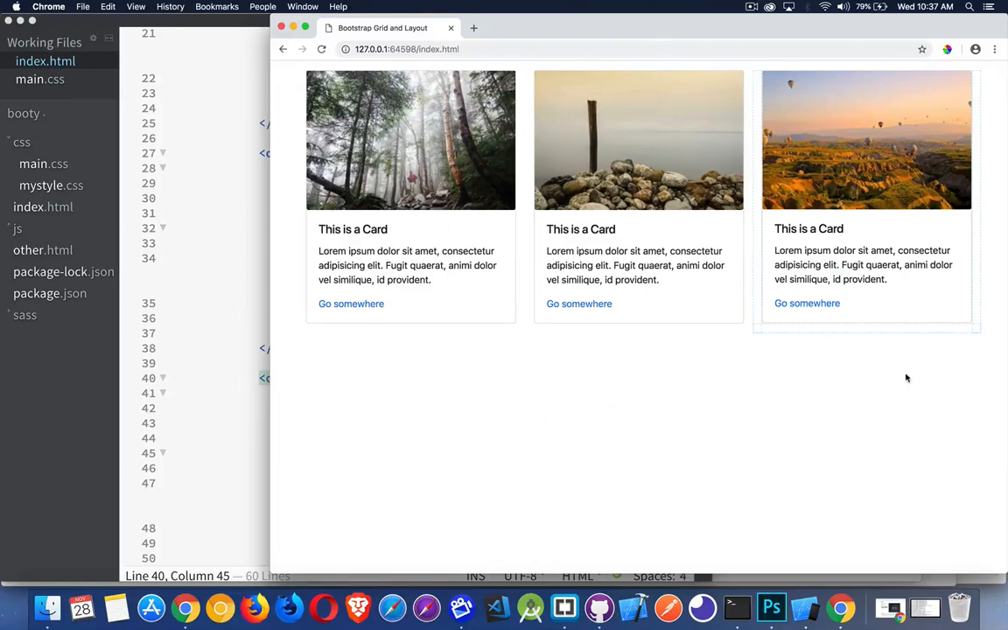
mouse_move(267, 318)
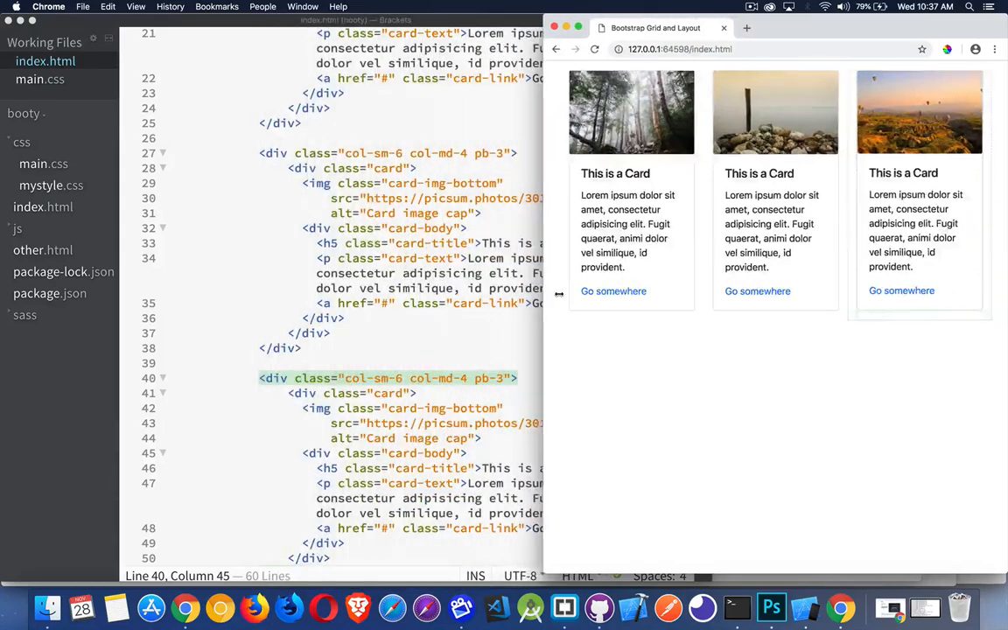
Step: Narrow the Chrome window so the three card columns wrap to two per row
left_click_drag(543, 315, 643, 315)
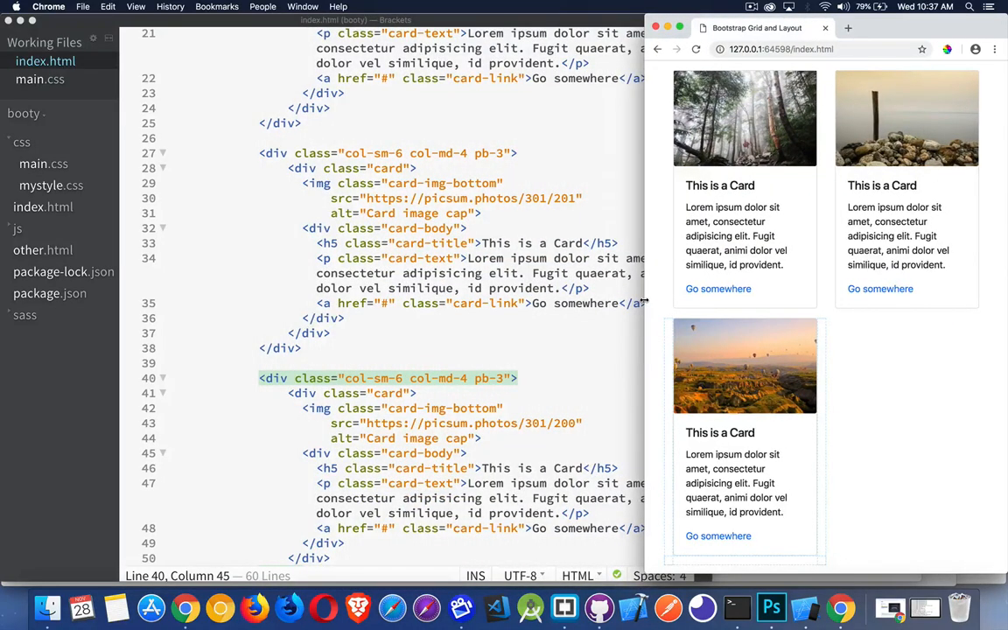
scroll("up", 3)
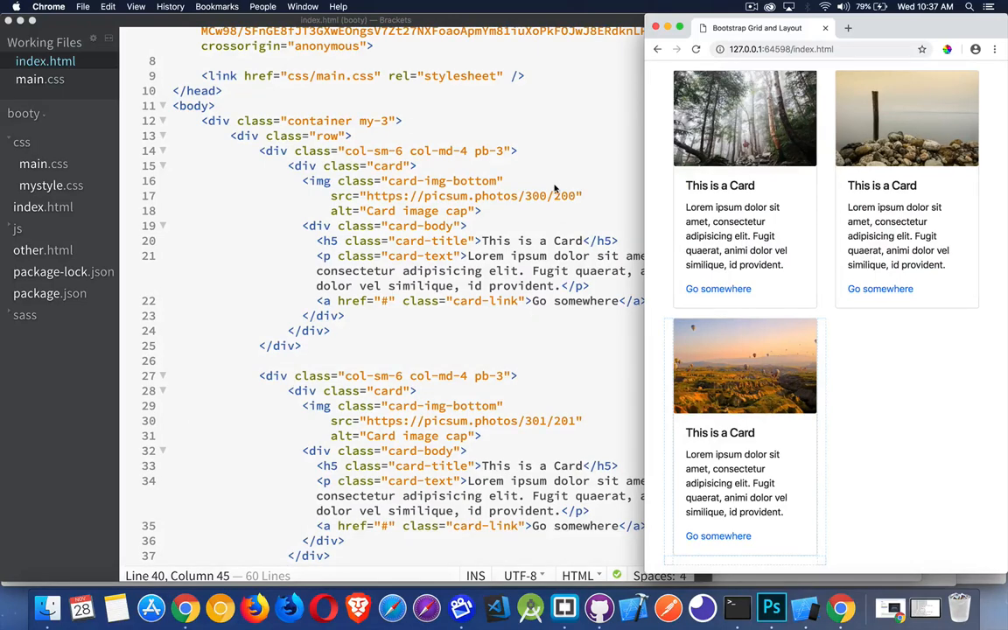
mouse_move(545, 312)
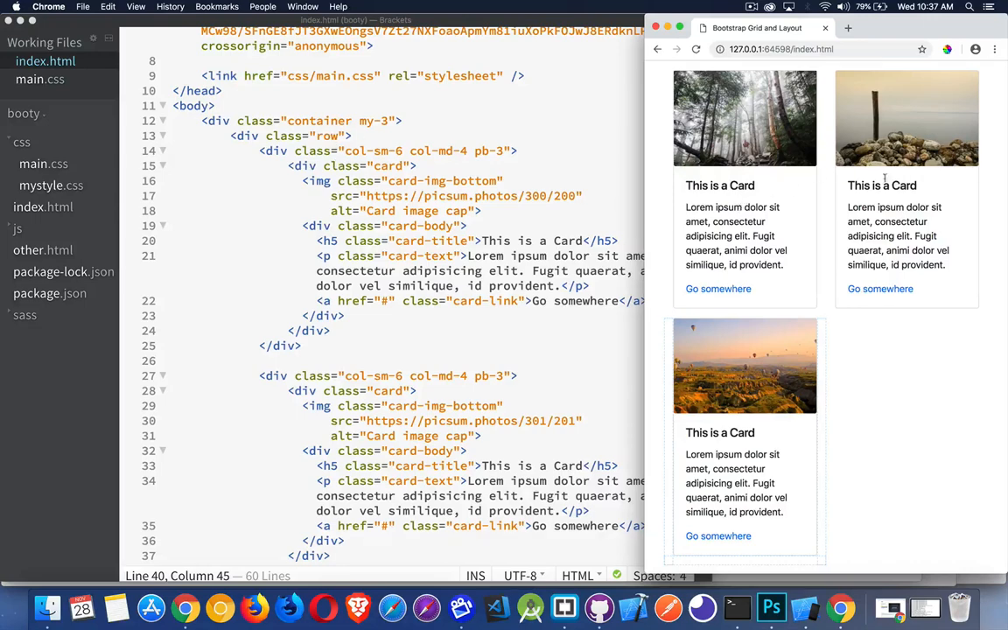
mouse_move(404, 150)
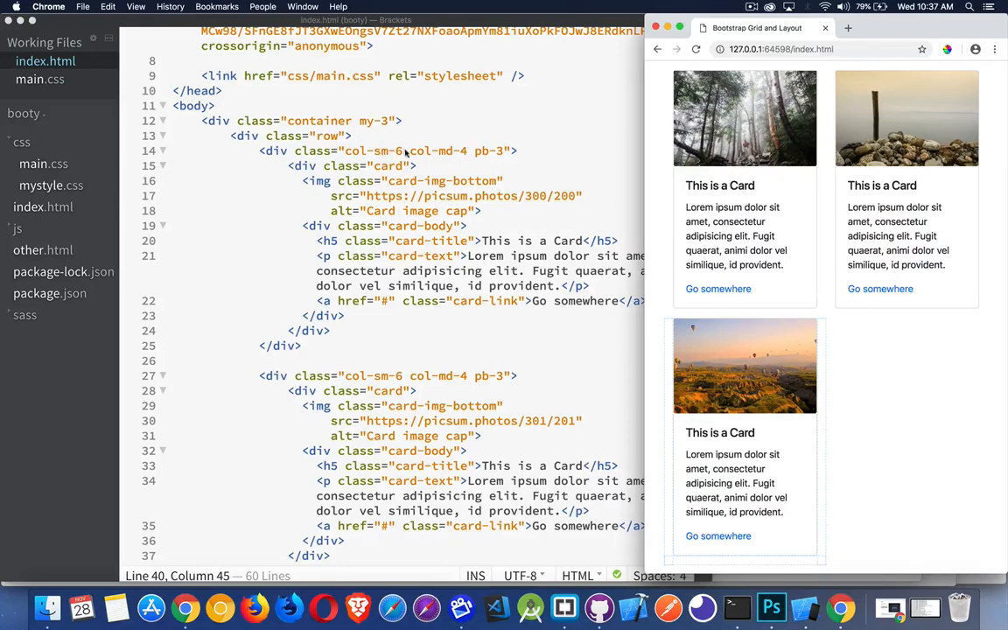